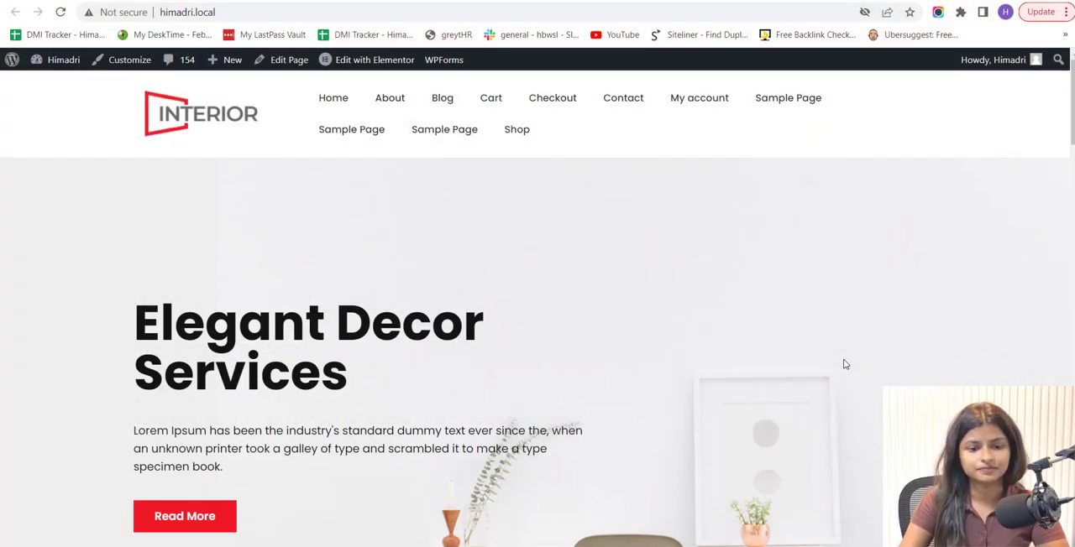
# Scroll down through the WordPress page before going to plugins
pyautogui.scroll(-3)
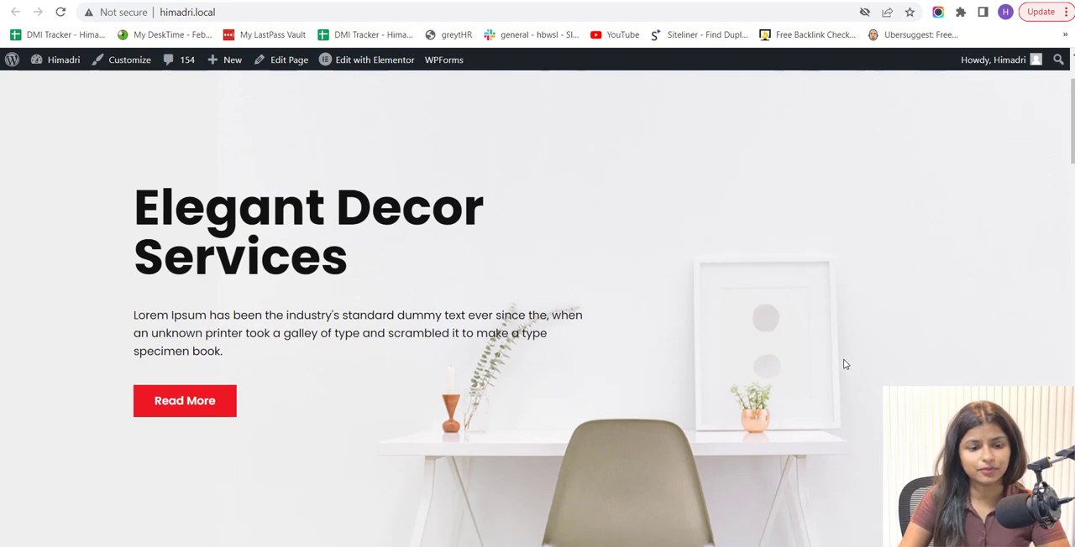
pyautogui.scroll(-3)
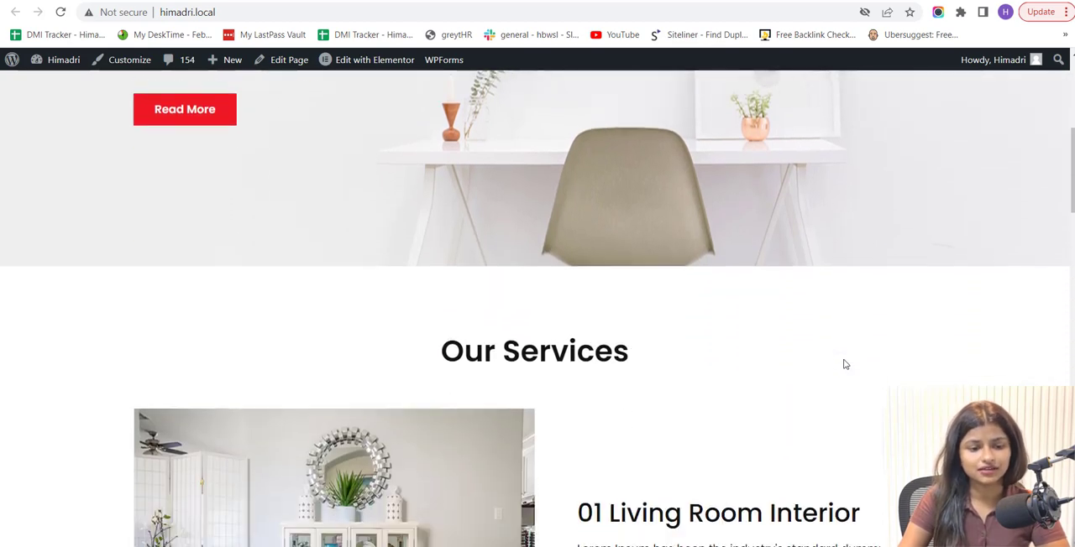
pyautogui.scroll(-3)
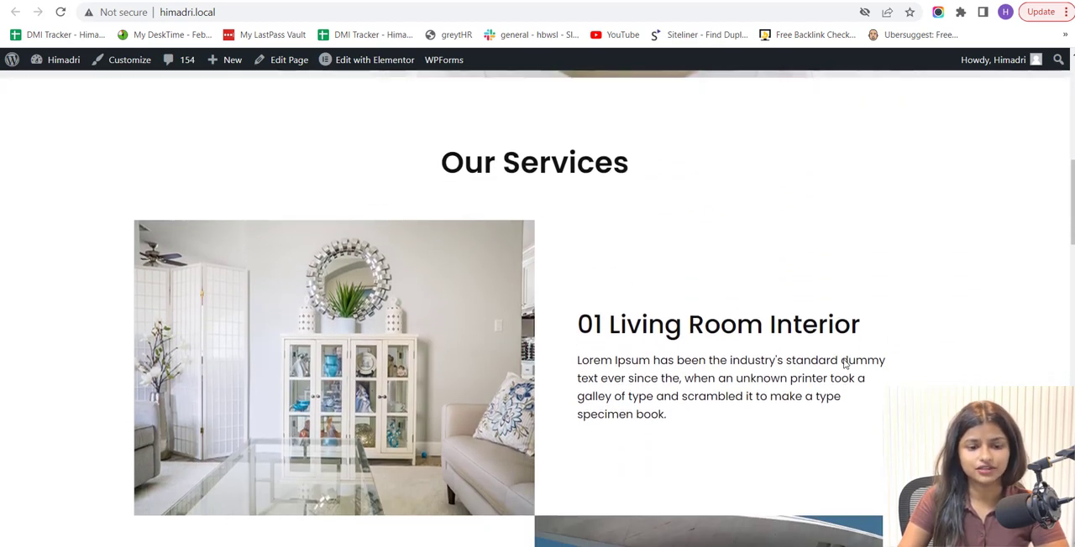
pyautogui.scroll(-3)
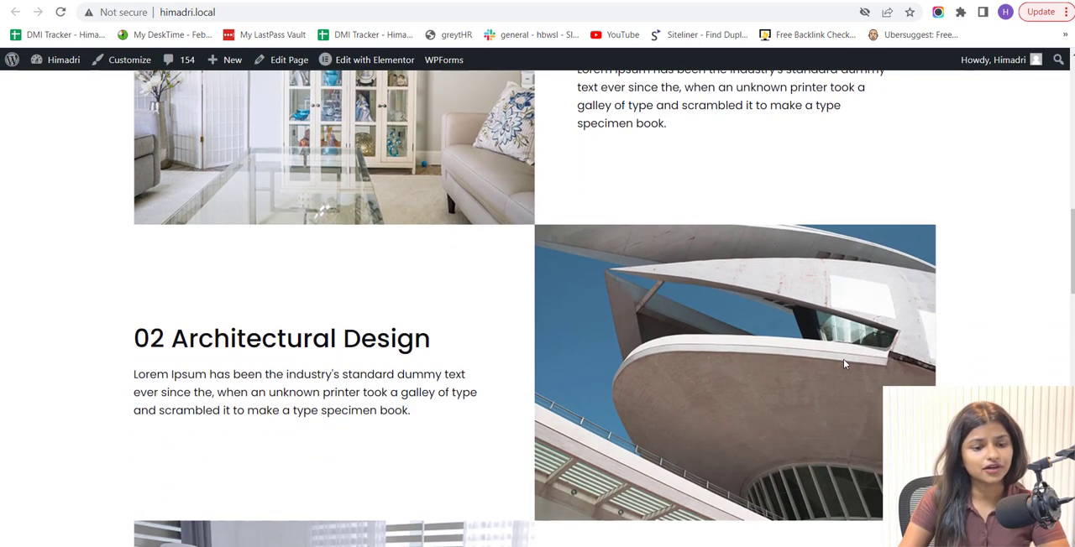
pyautogui.scroll(-3)
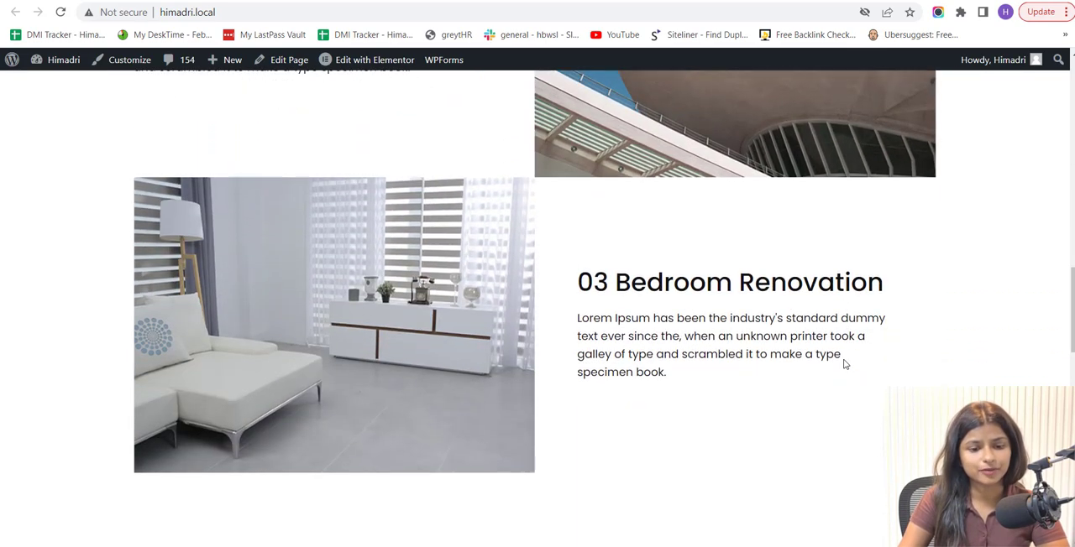
pyautogui.scroll(-3)
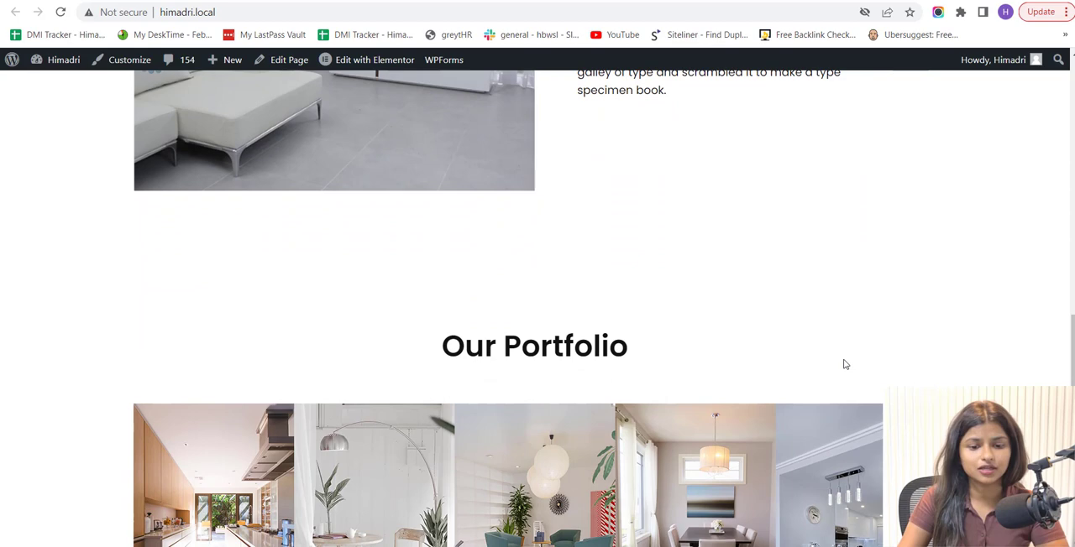
pyautogui.scroll(-3)
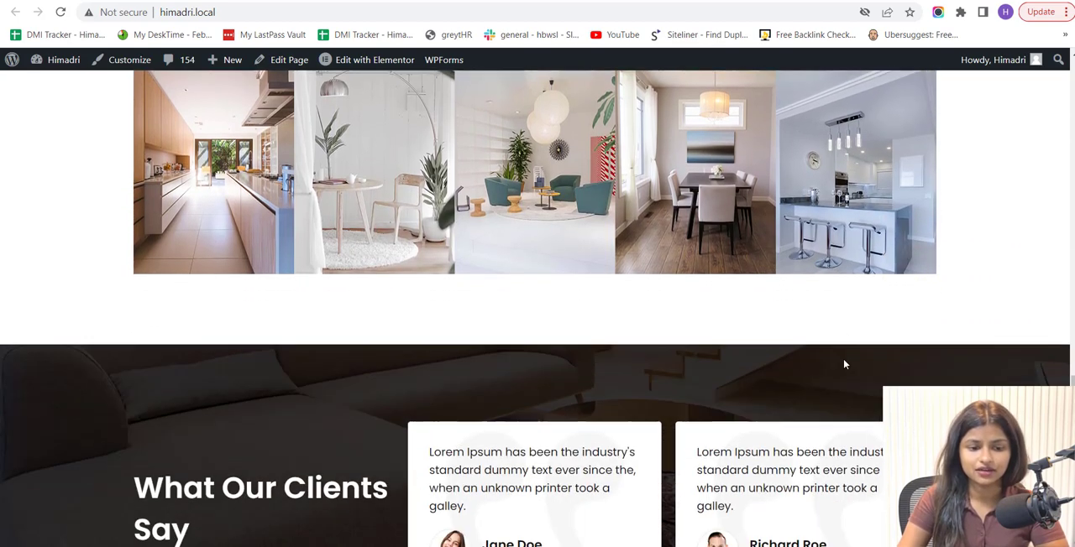
pyautogui.scroll(-3)
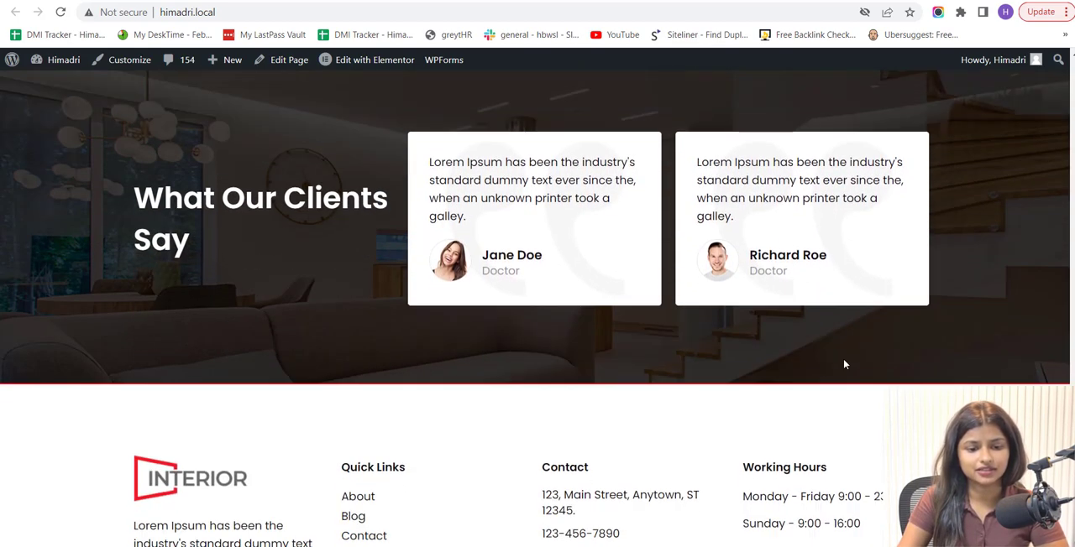
pyautogui.scroll(-3)
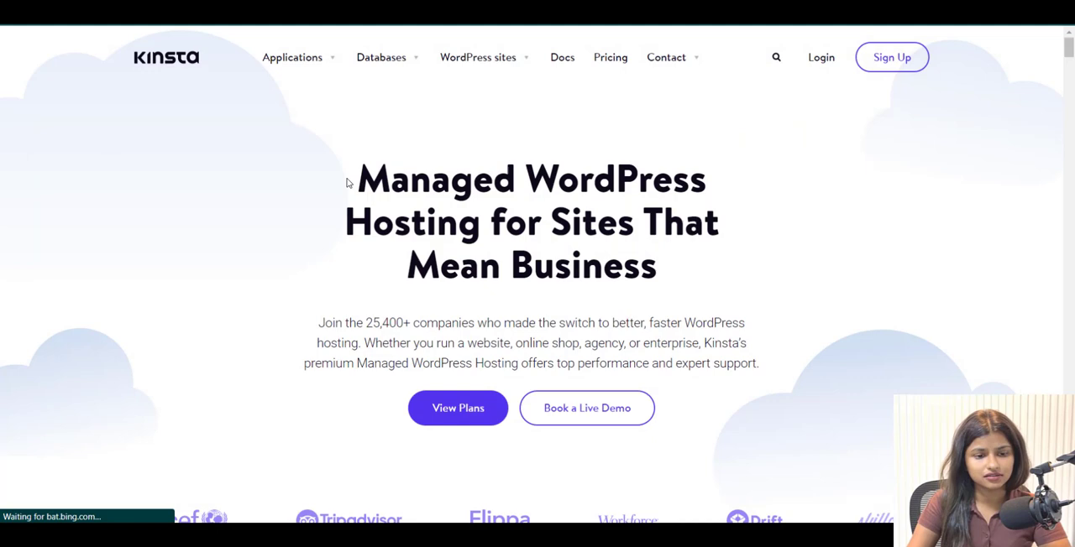
pyautogui.scroll(-3)
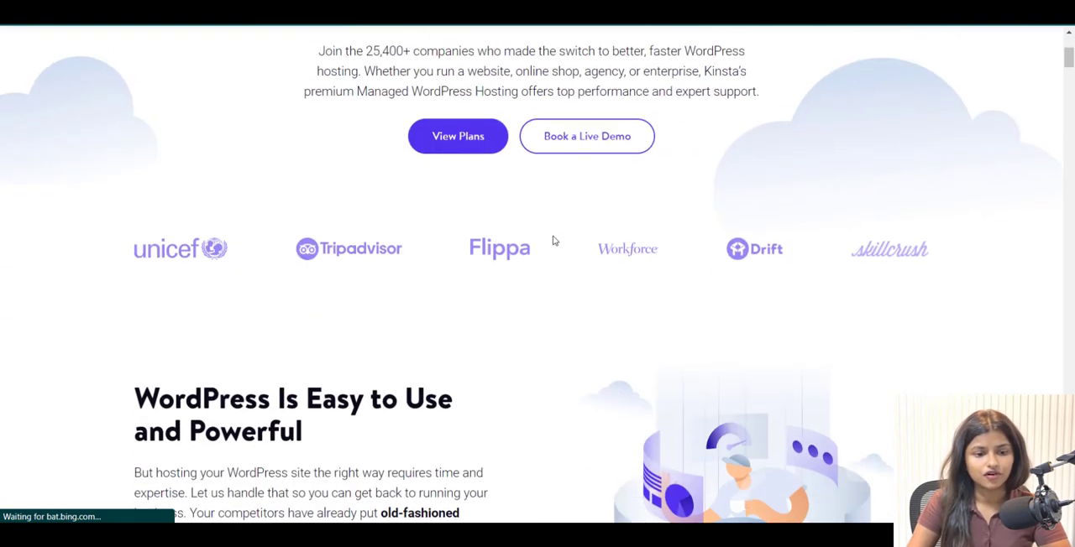
pyautogui.scroll(-3)
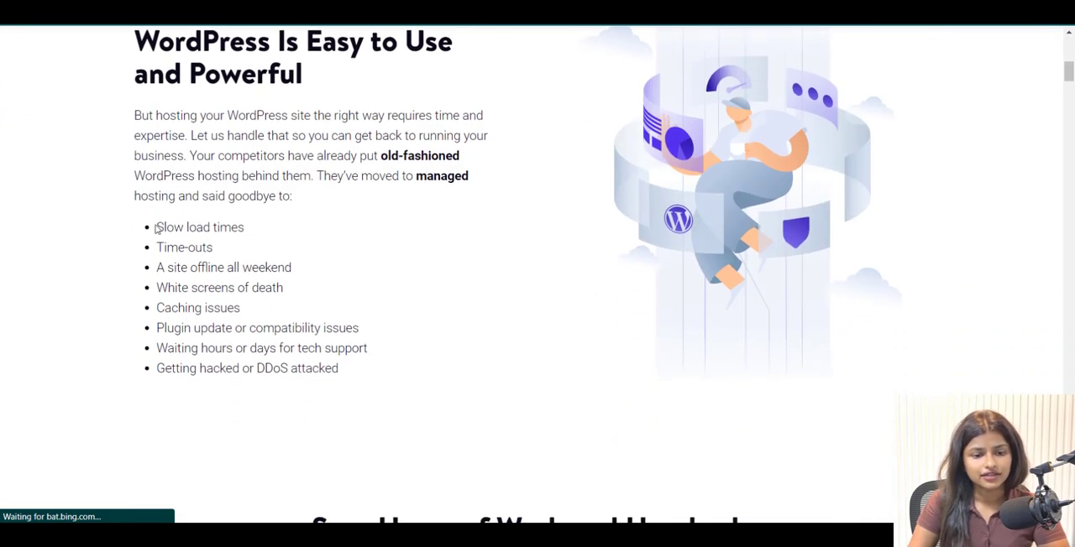
pyautogui.scroll(-3)
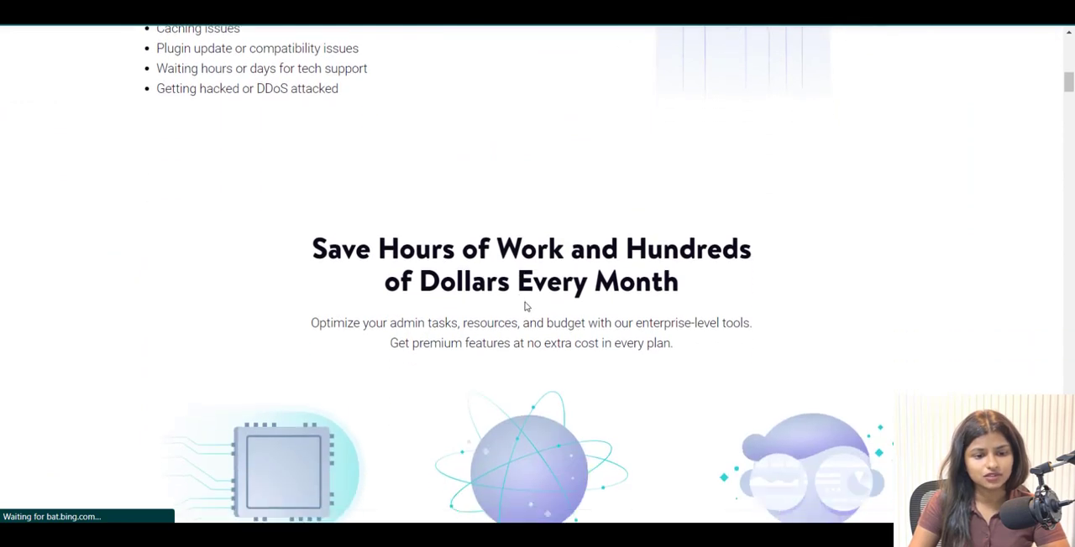
pyautogui.scroll(-3)
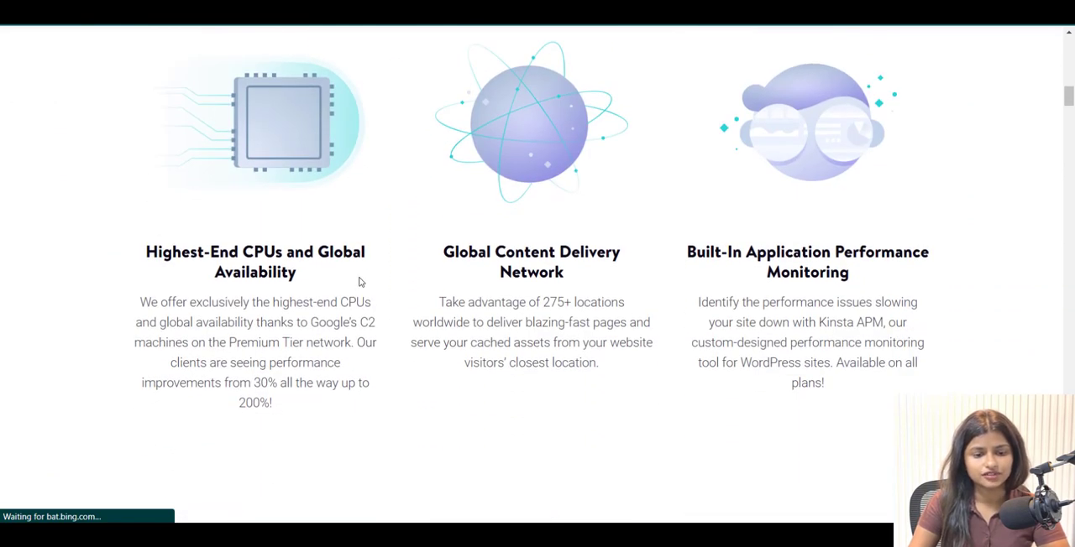
pyautogui.scroll(-3)
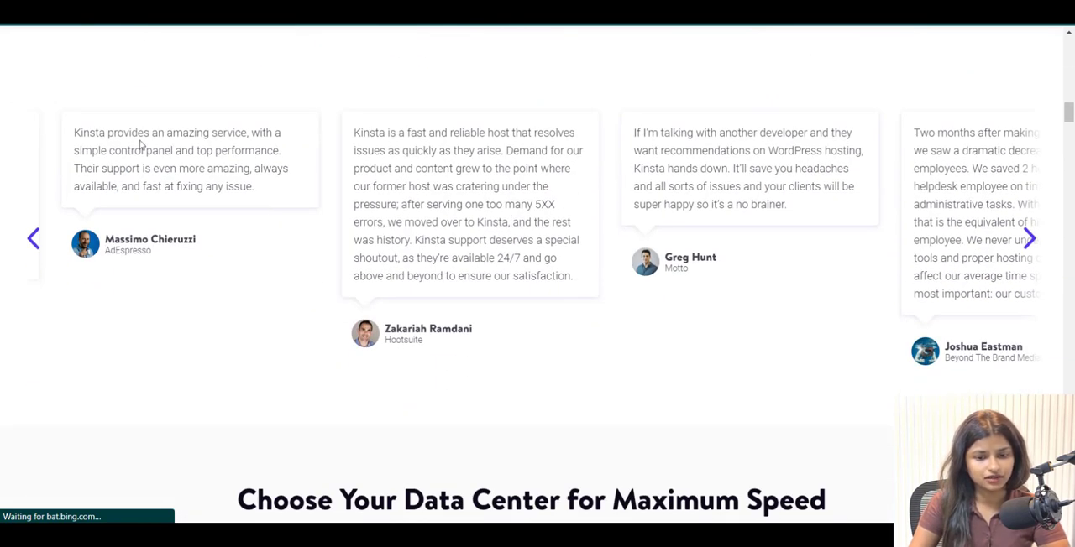
pyautogui.scroll(-3)
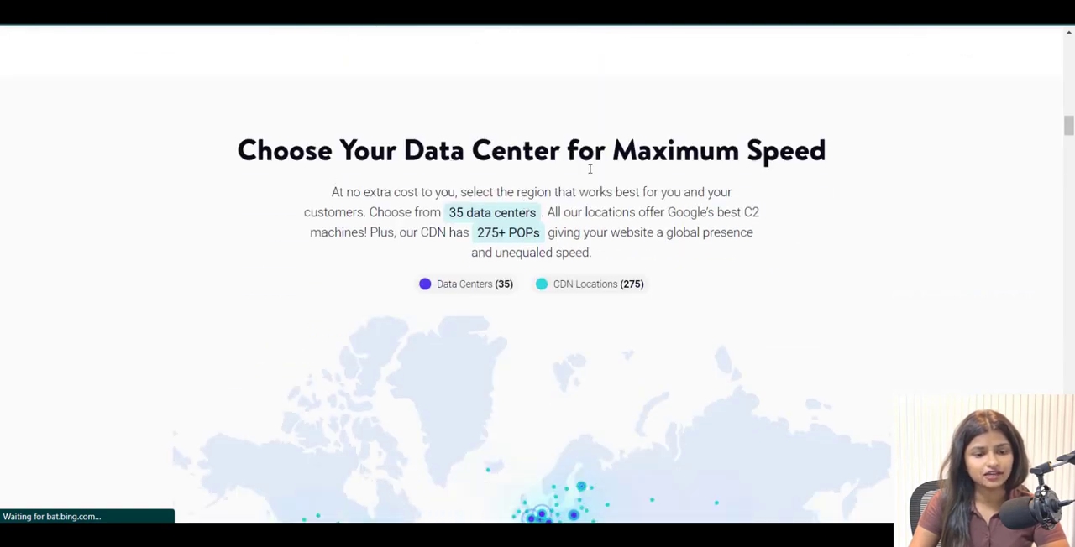
pyautogui.scroll(-3)
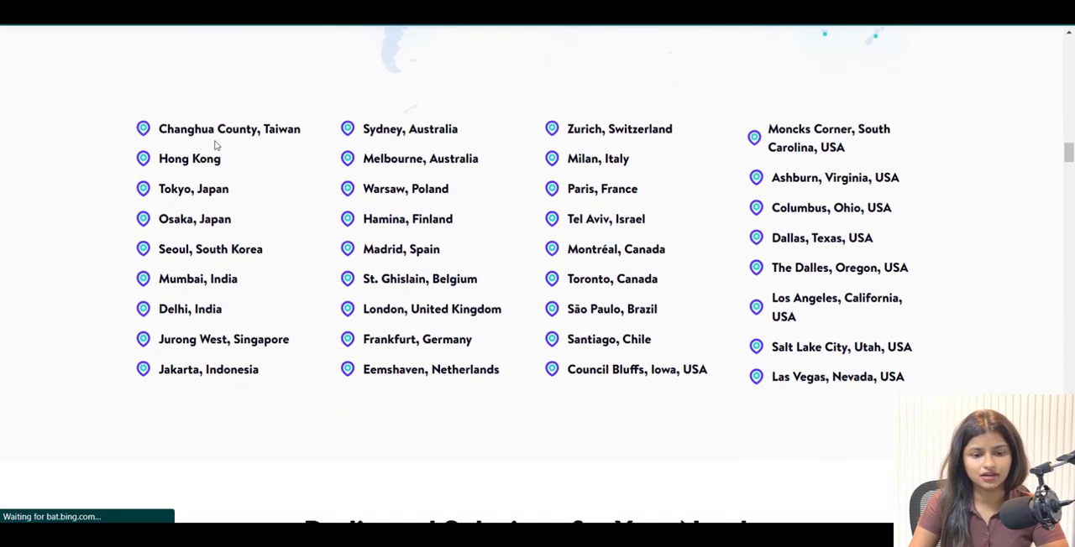
pyautogui.scroll(-3)
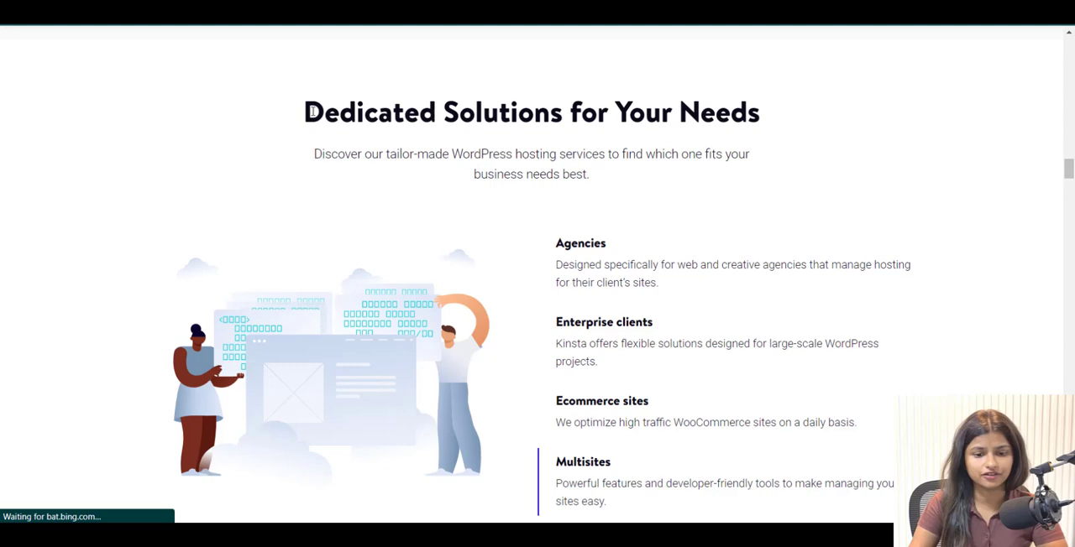
pyautogui.scroll(-3)
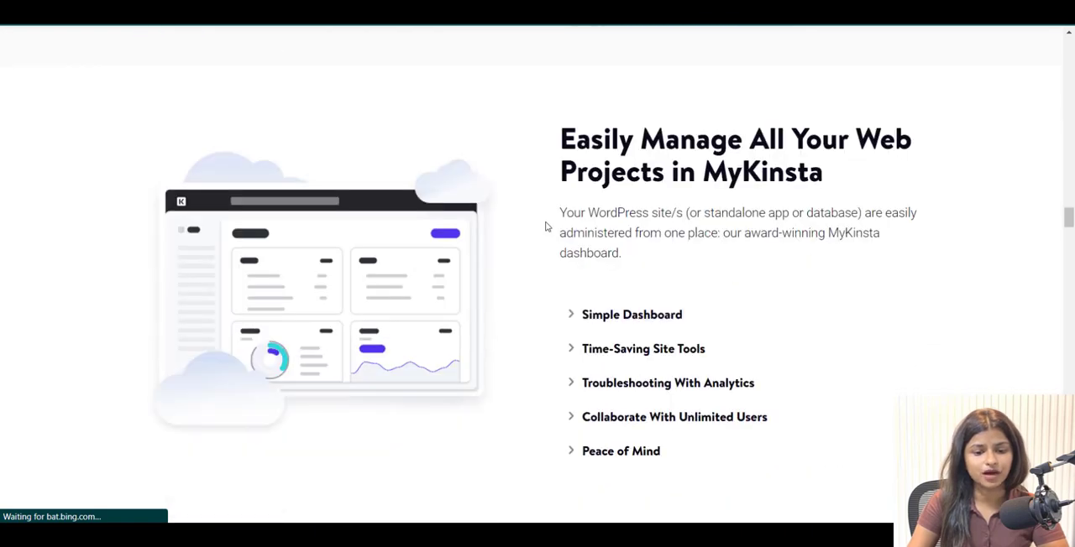
pyautogui.scroll(-3)
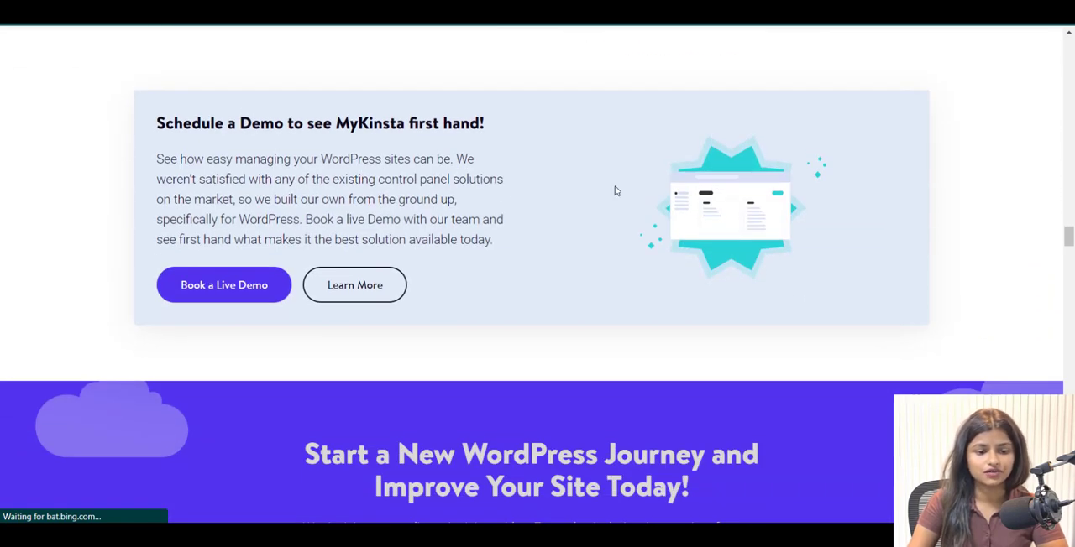
pyautogui.scroll(-3)
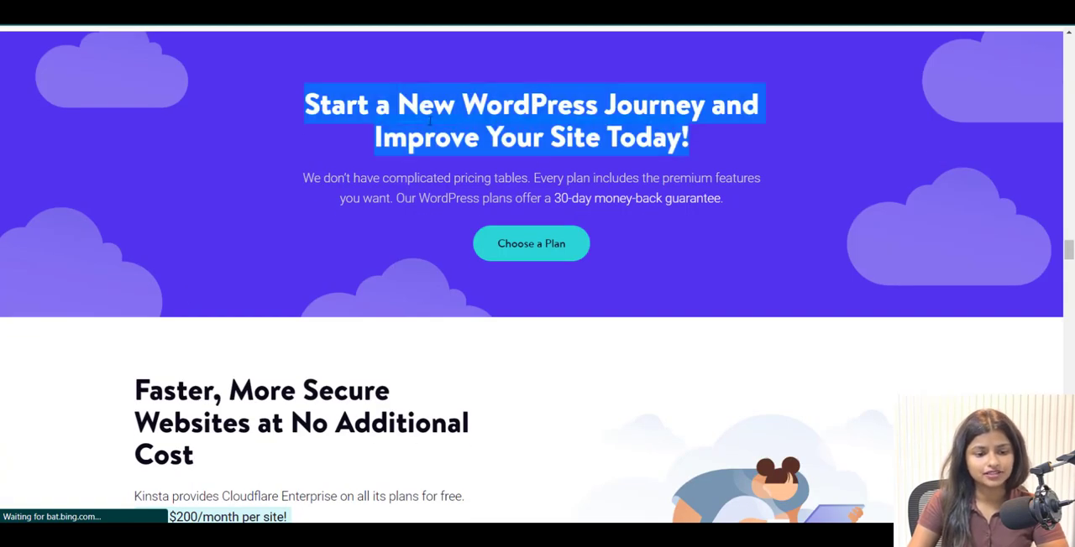
pyautogui.scroll(-3)
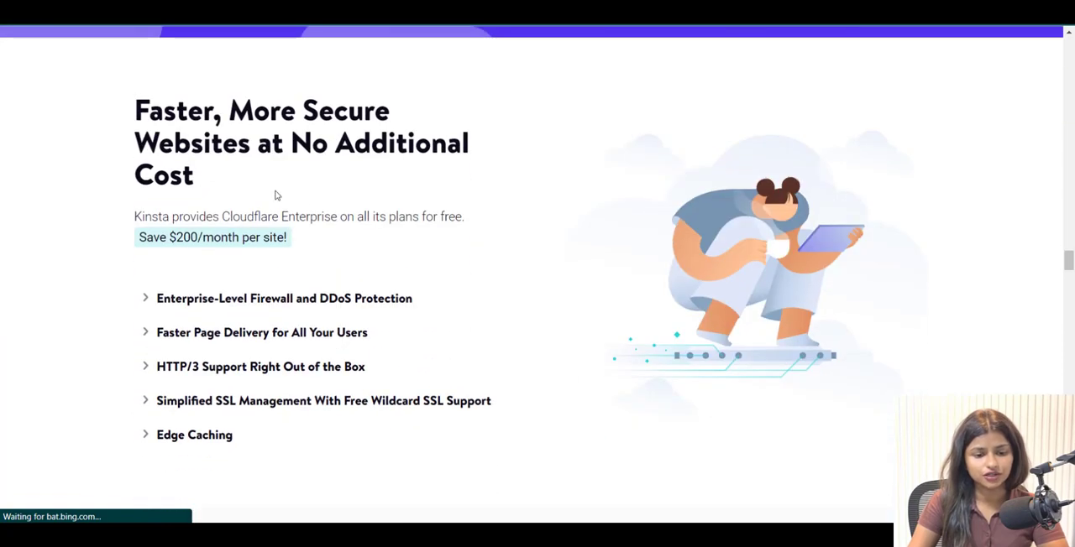
pyautogui.scroll(-3)
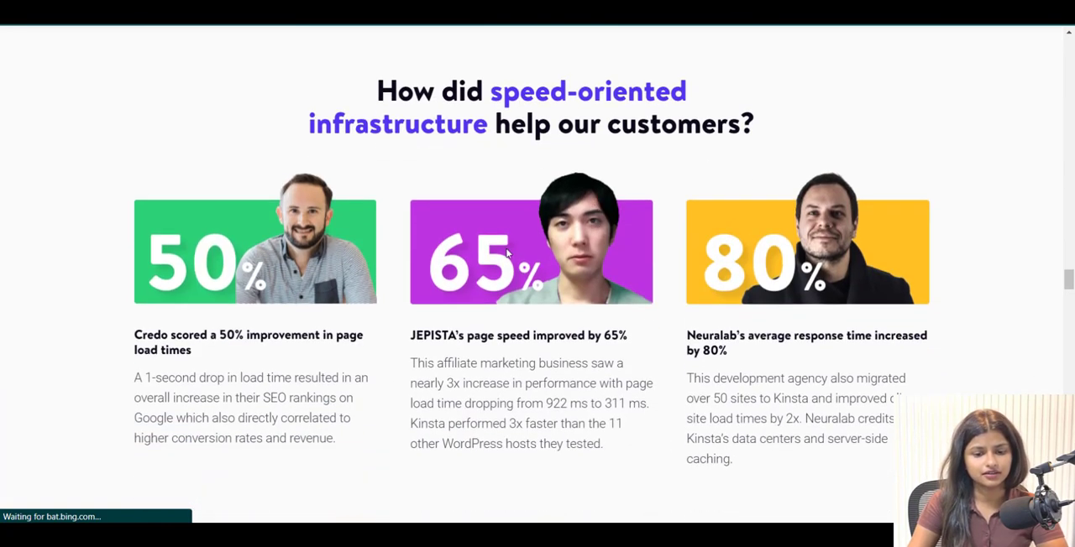
pyautogui.scroll(-3)
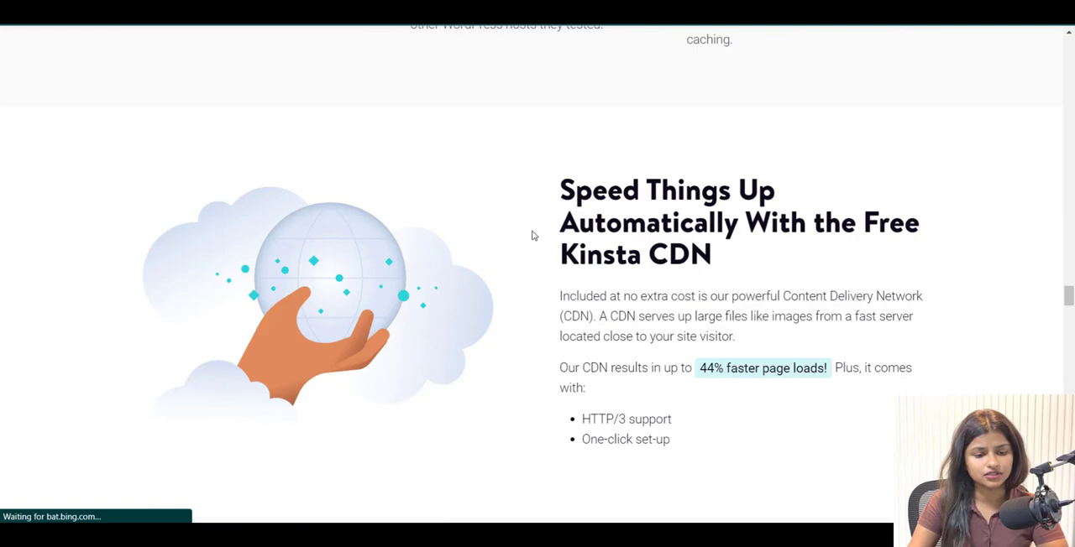
pyautogui.scroll(-3)
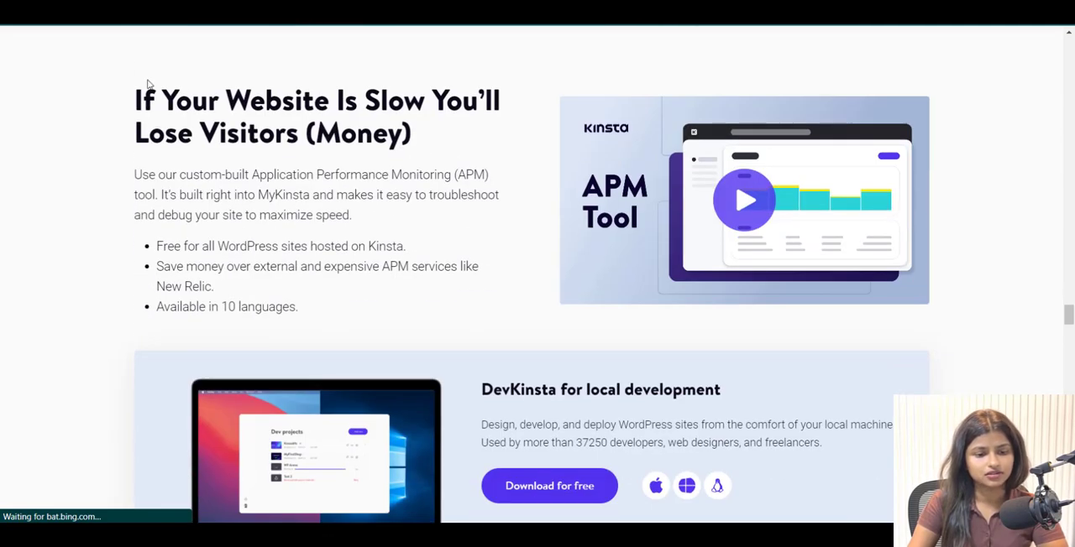
pyautogui.scroll(-3)
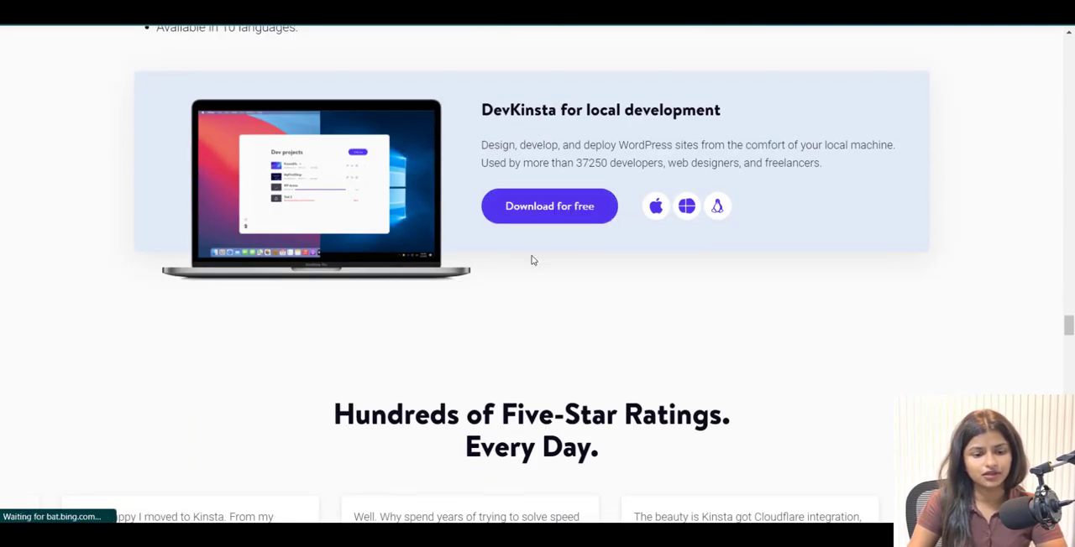
pyautogui.scroll(-3)
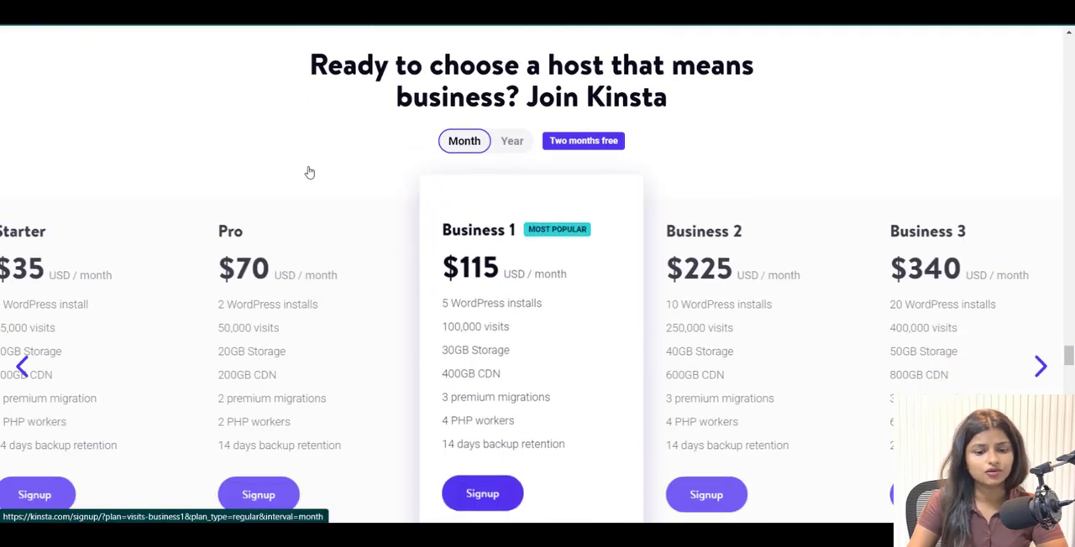
pyautogui.scroll(-3)
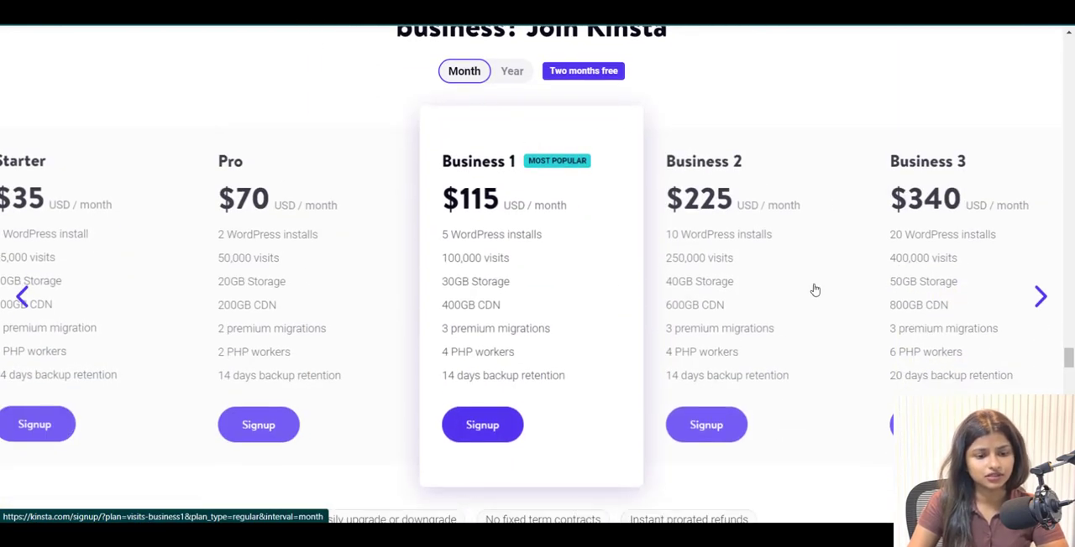
pyautogui.scroll(-3)
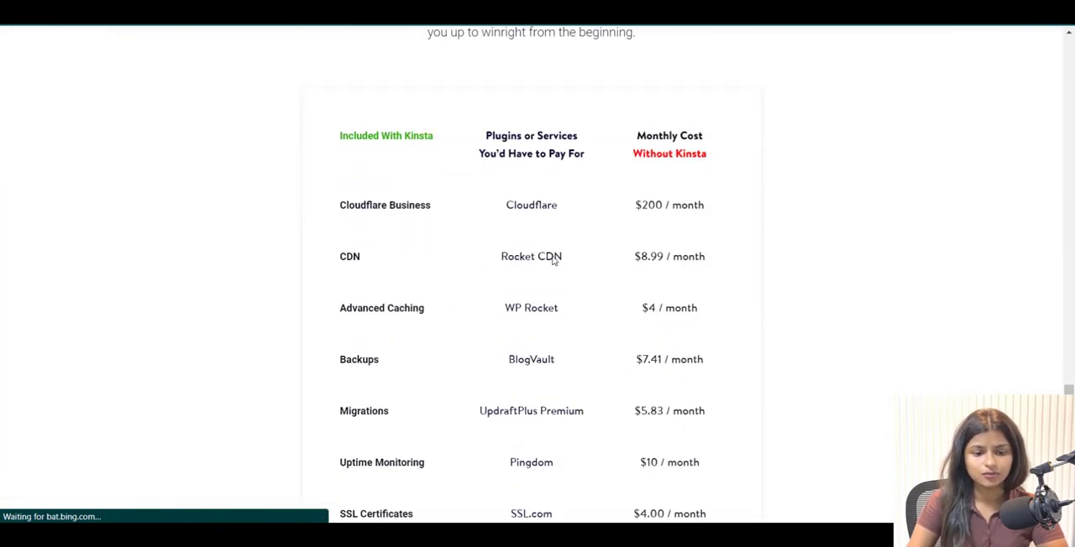
pyautogui.scroll(-3)
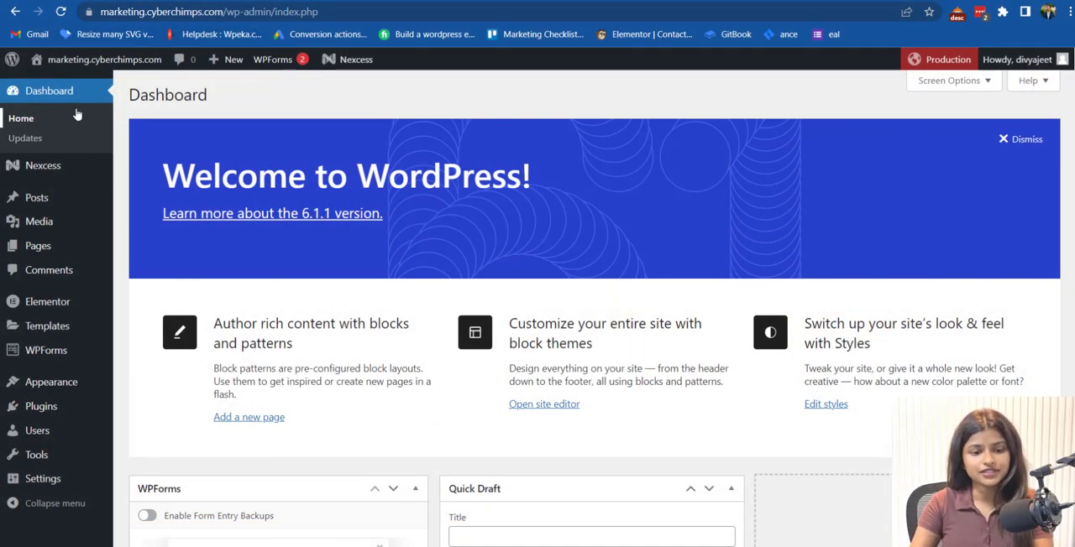
pyautogui.moveTo(80, 107)
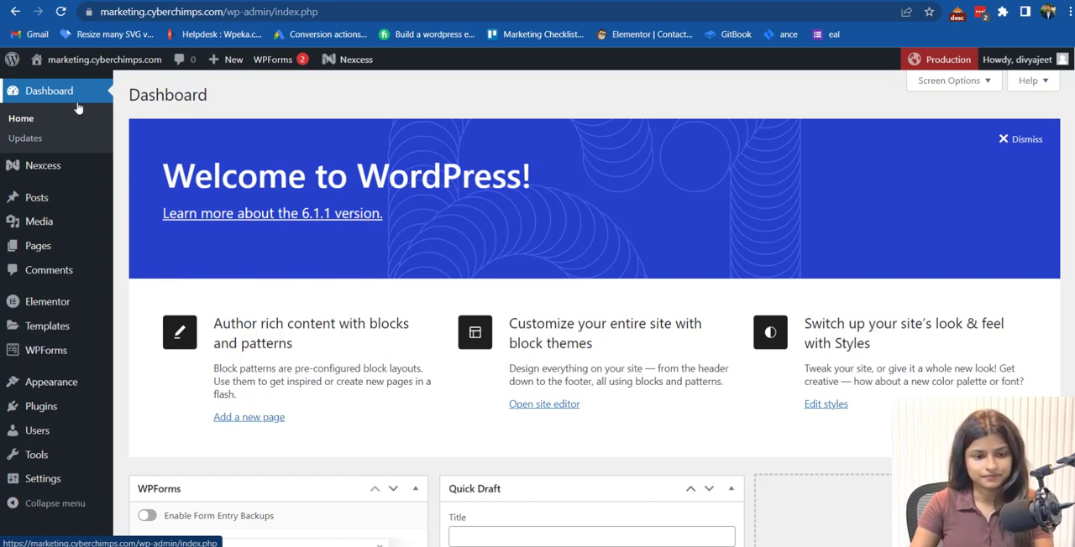
pyautogui.moveTo(47, 302)
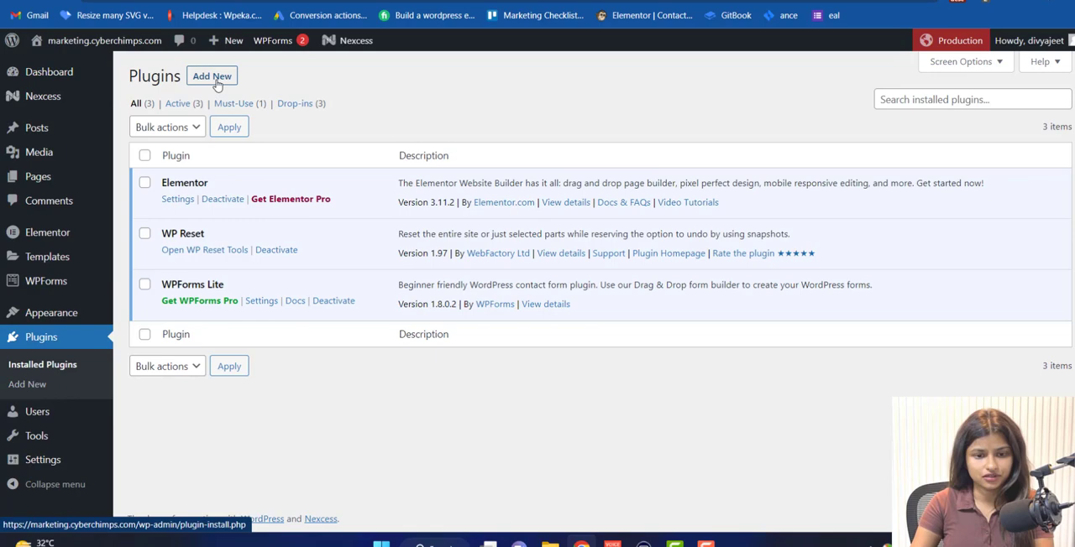
# Search new plugins for 'respo' and install Responsive Starter Templates
pyautogui.click(211, 76)
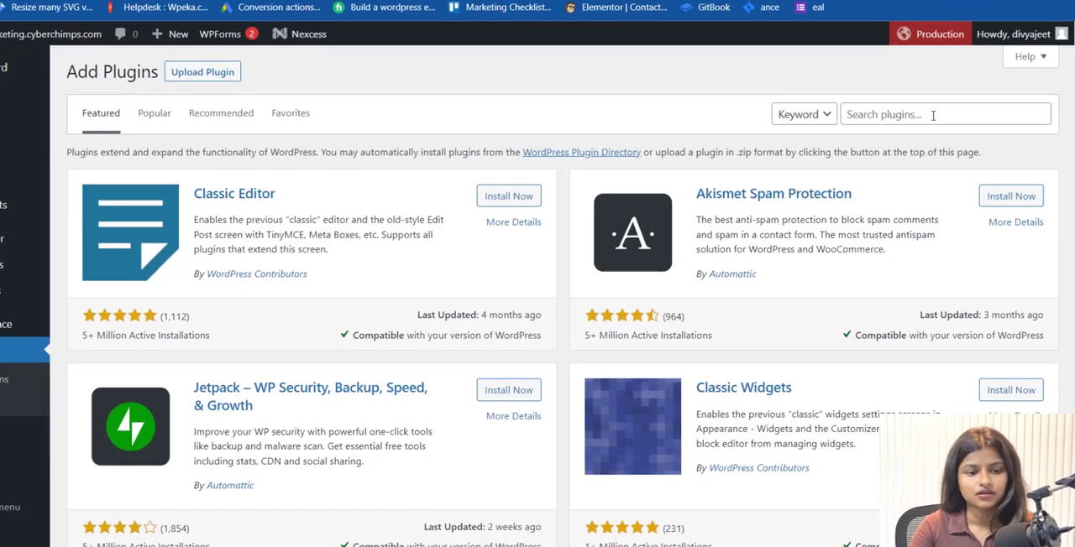
pyautogui.write('respo')
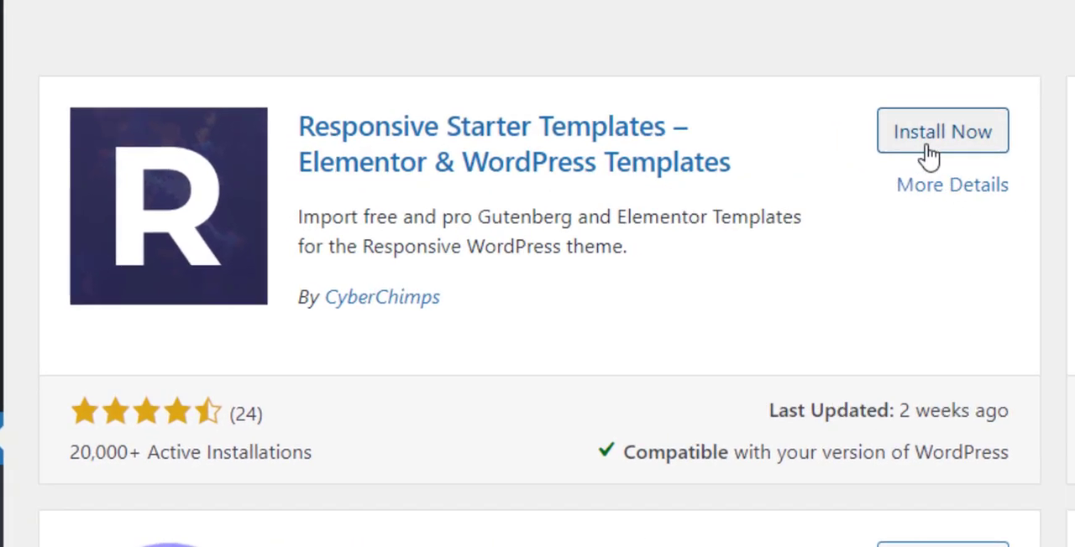
pyautogui.click(942, 131)
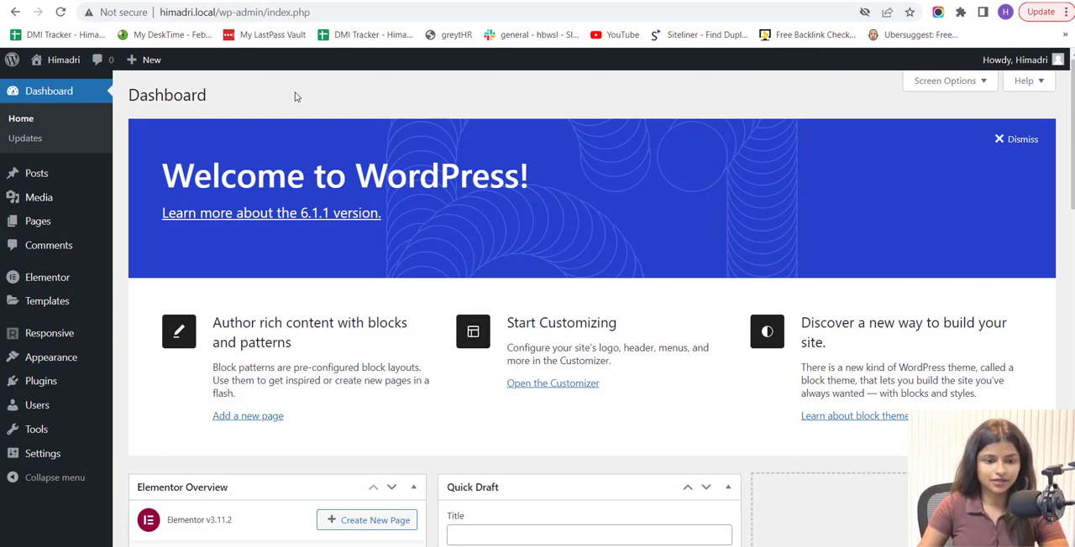
pyautogui.moveTo(252, 116)
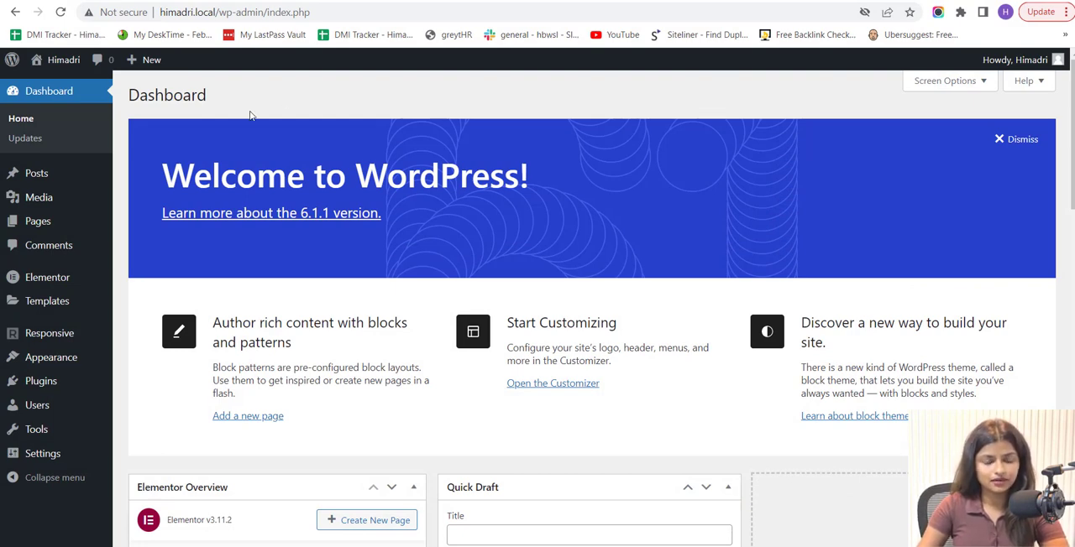
pyautogui.moveTo(49, 334)
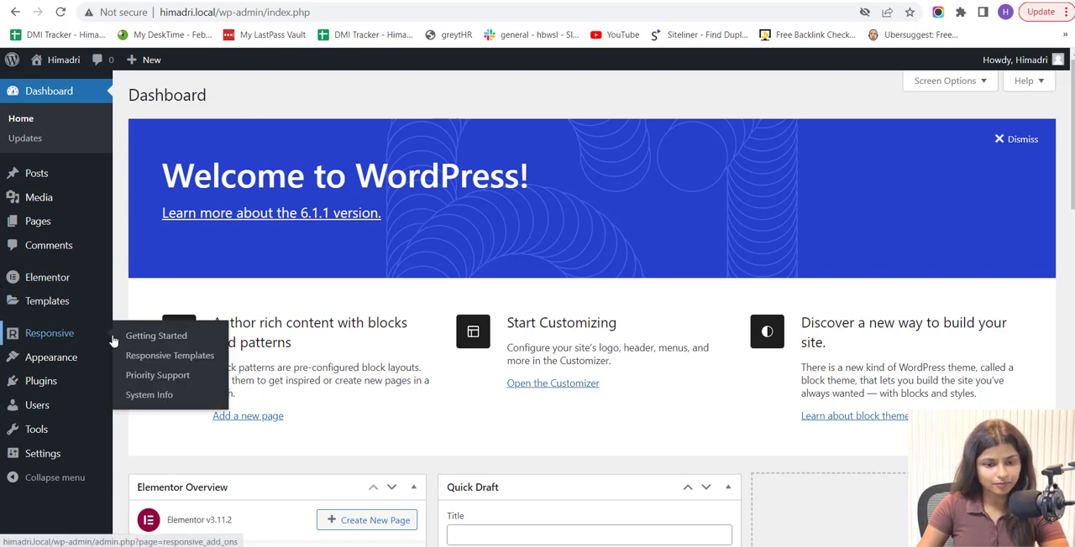
pyautogui.moveTo(170, 355)
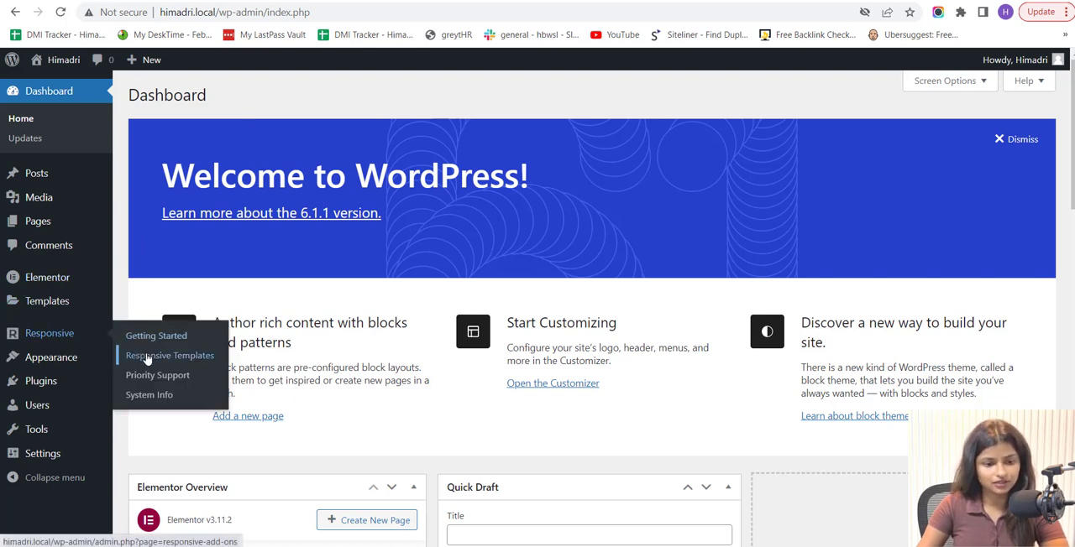
# Open the Responsive Templates library and search it for 'Interior Design'
pyautogui.click(169, 356)
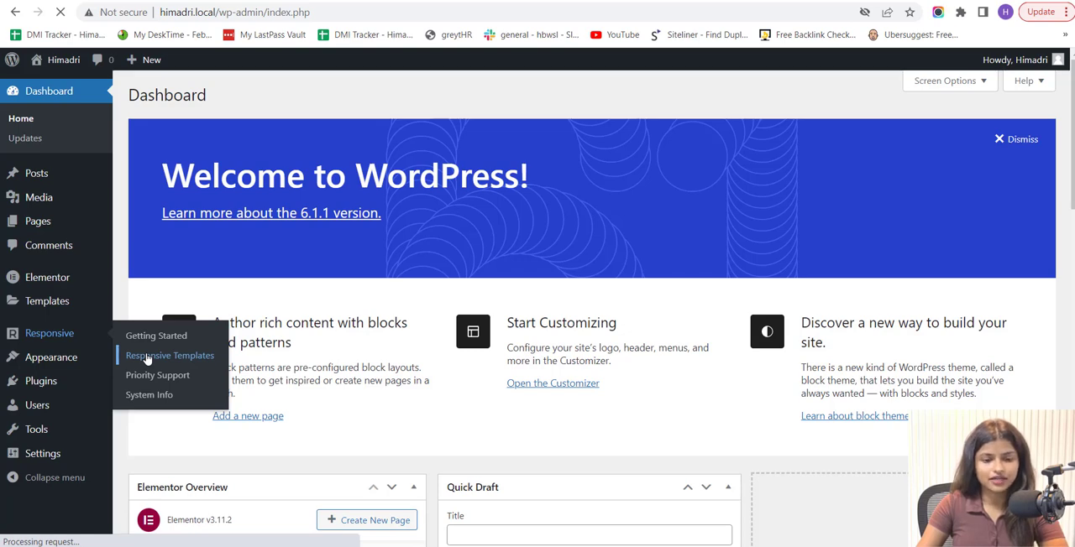
pyautogui.click(169, 355)
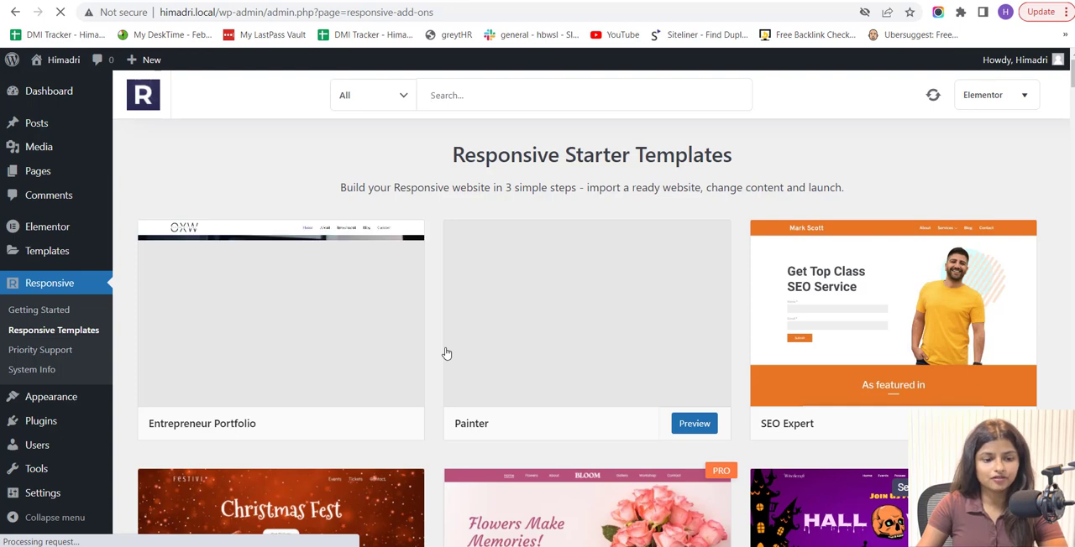
pyautogui.scroll(-3)
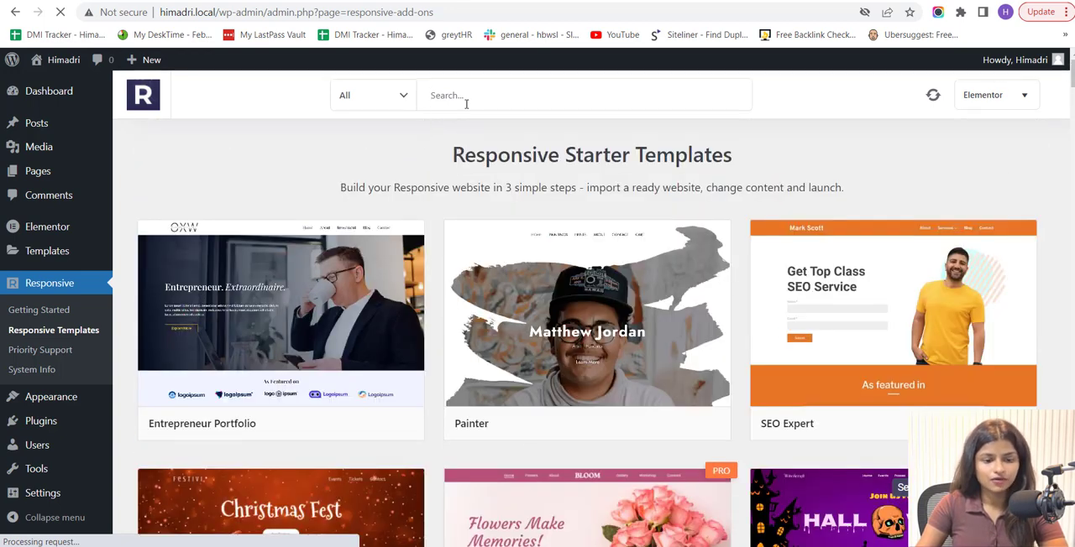
pyautogui.write('l')
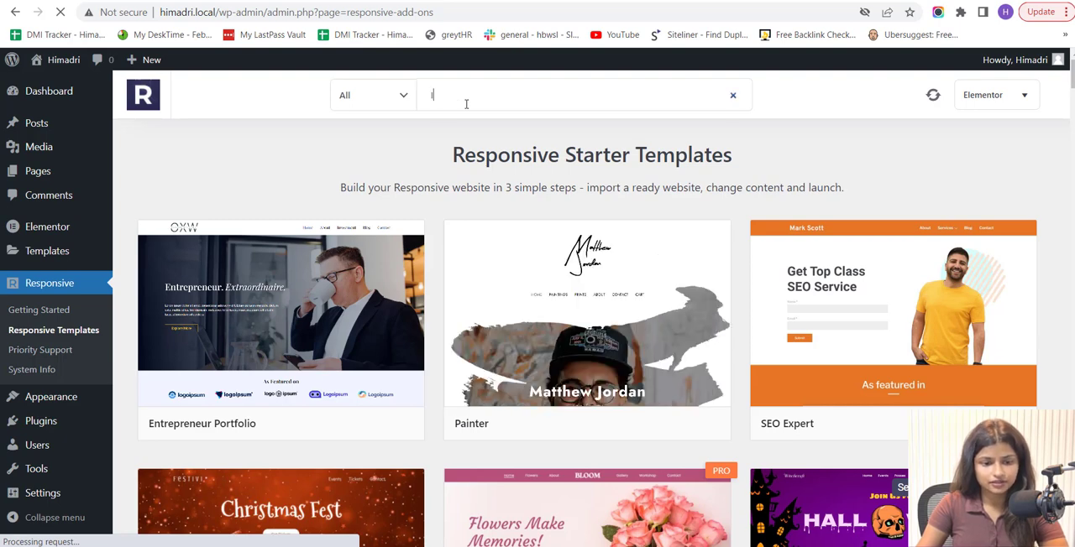
pyautogui.write('Interior Design')
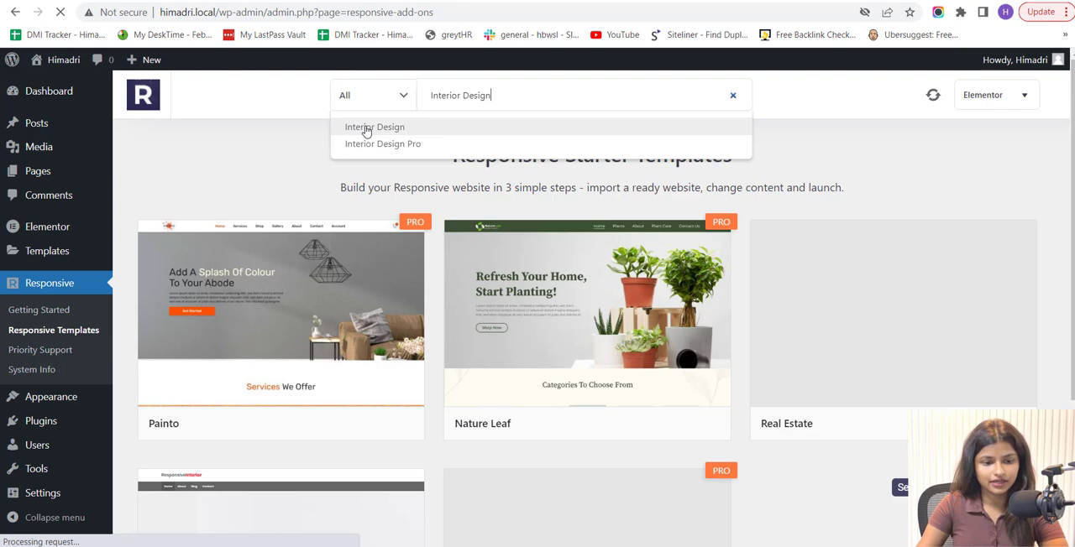
pyautogui.scroll(-3)
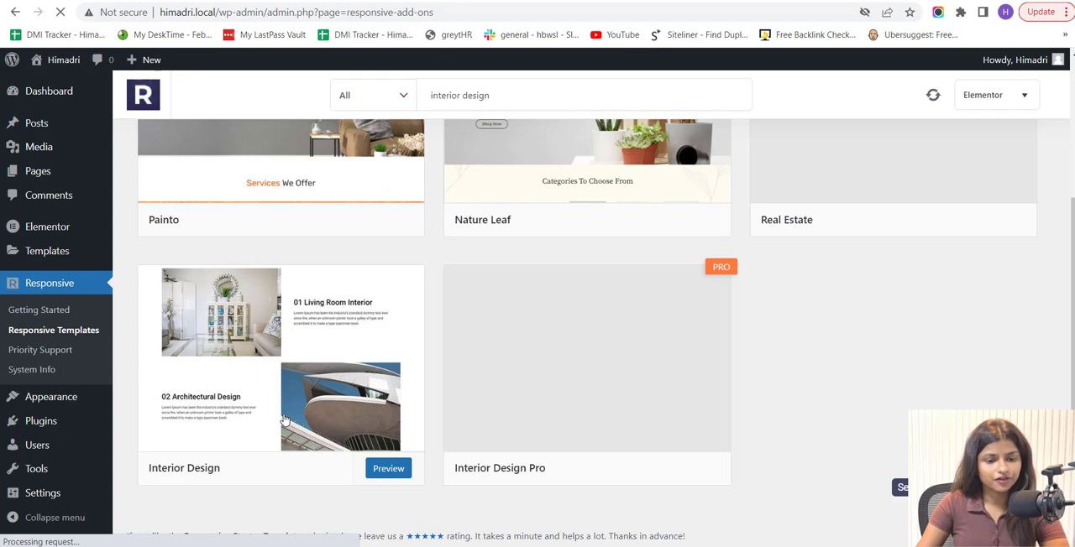
# Preview the Interior Design template and run its full site import
pyautogui.click(388, 468)
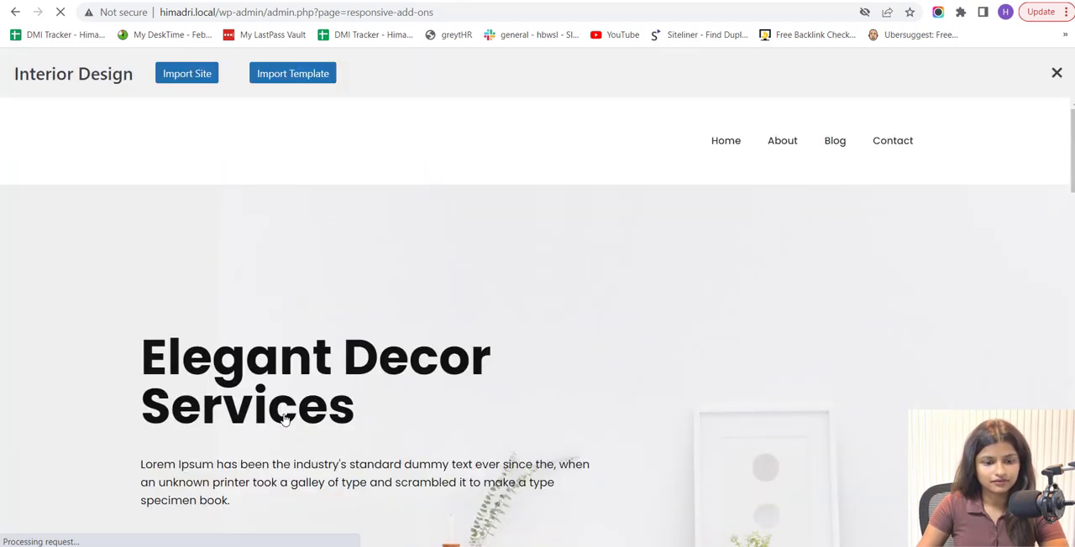
pyautogui.scroll(-3)
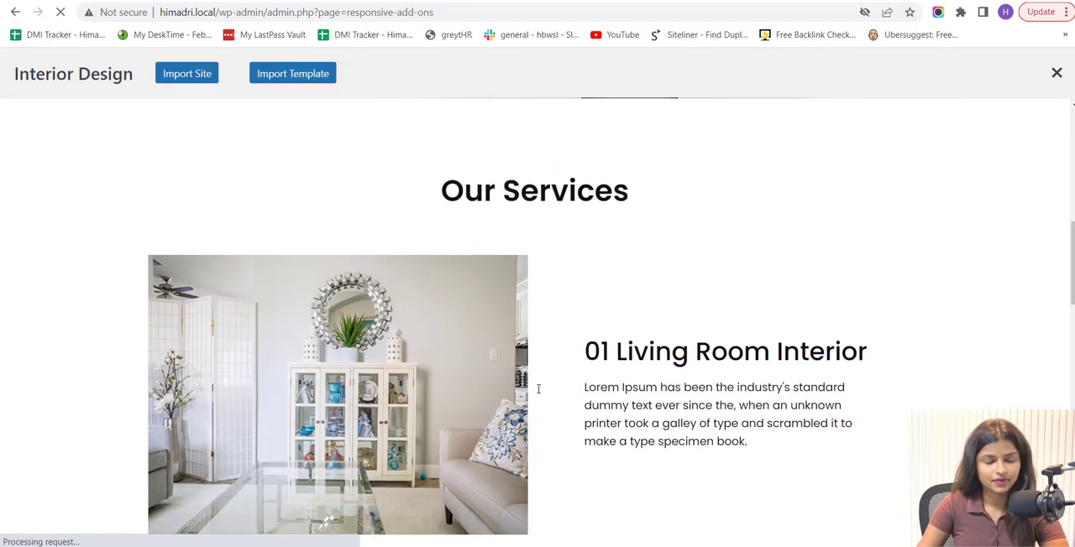
pyautogui.scroll(-3)
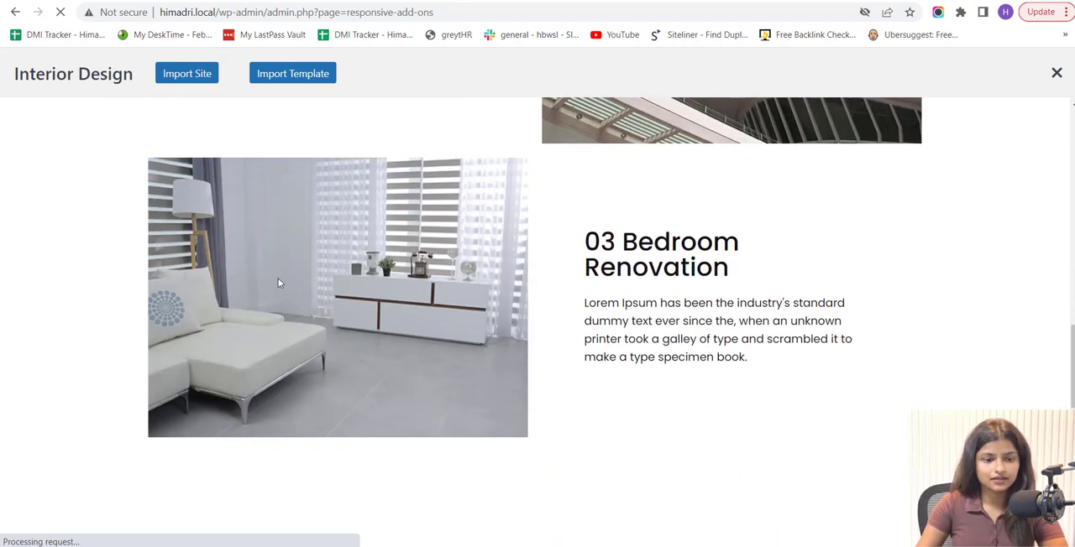
pyautogui.click(186, 73)
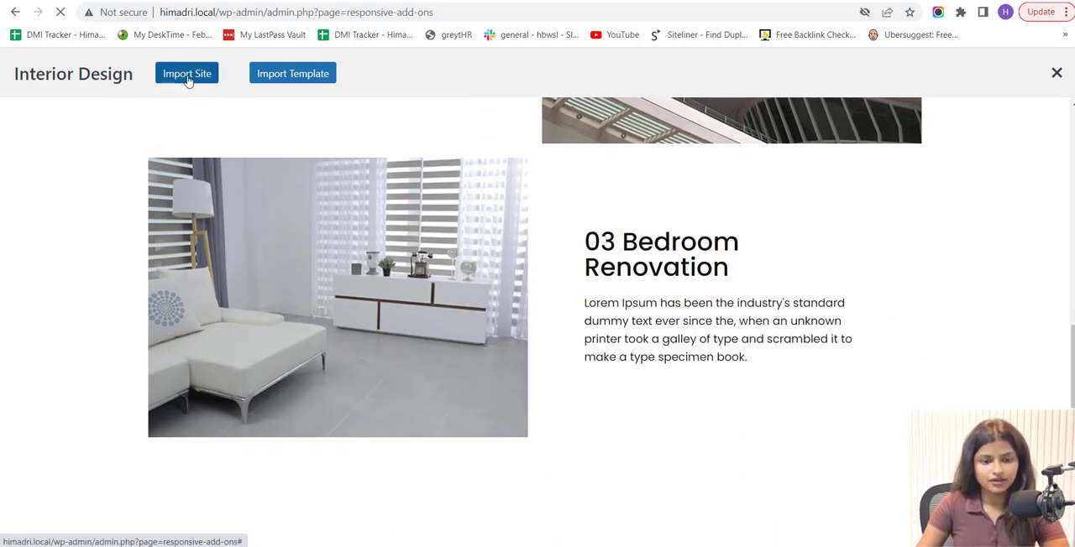
pyautogui.click(186, 73)
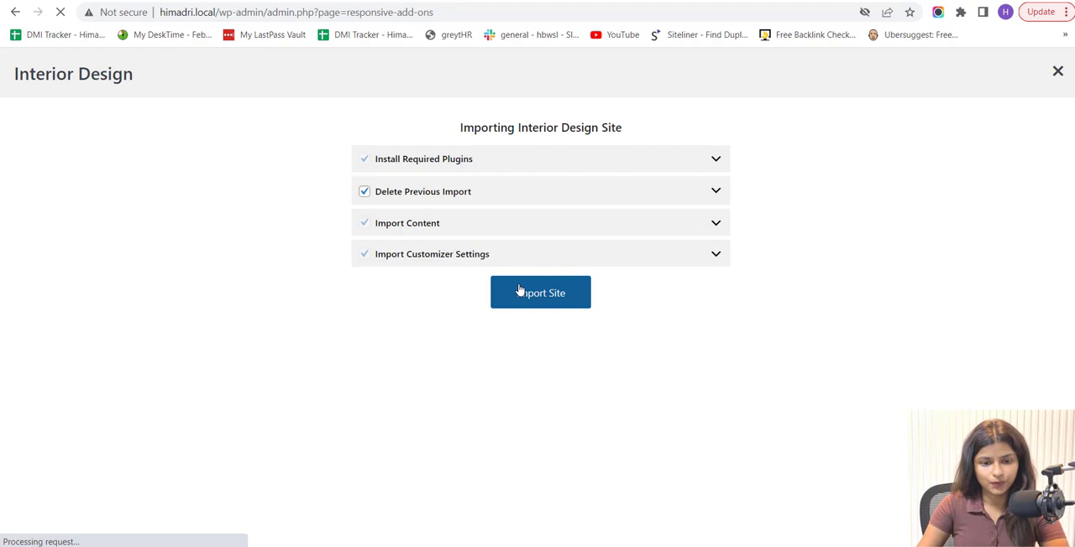
pyautogui.click(540, 292)
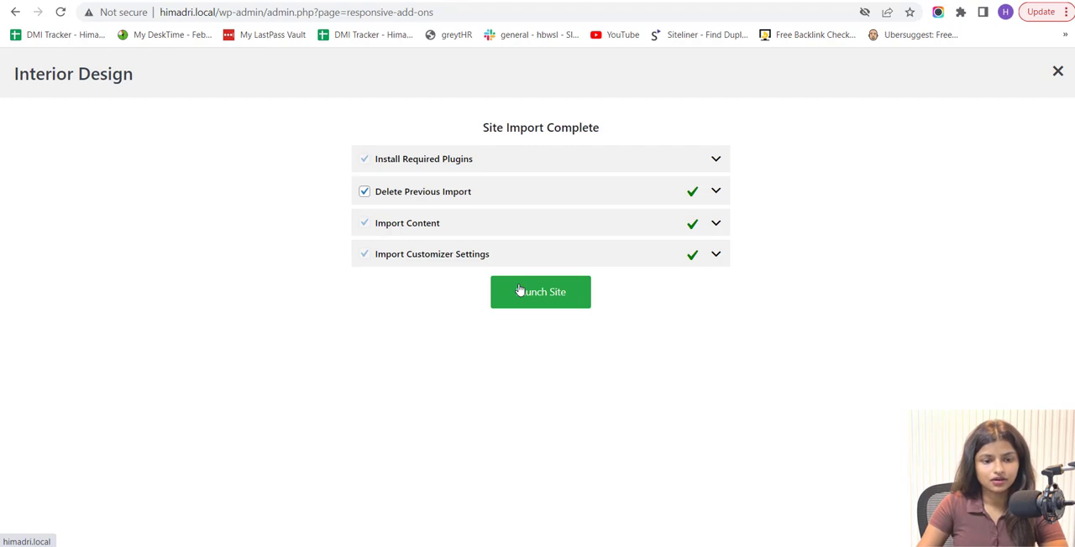
# Launch the imported site and load its home page at himadri.local
pyautogui.click(540, 291)
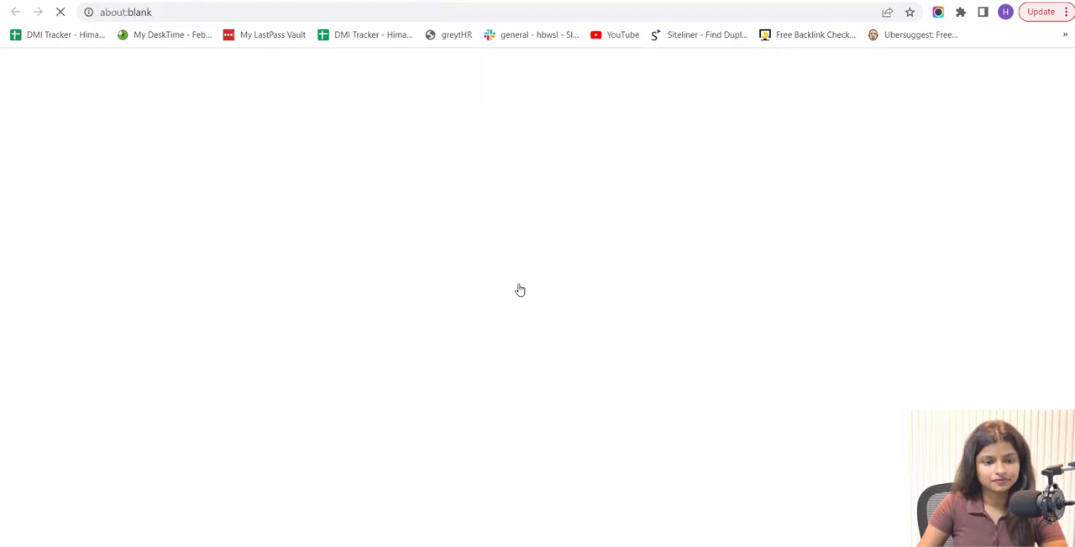
pyautogui.write('himadri.local/?preview_id=719&preview_nonce=9bd0cdea81&preview=true')
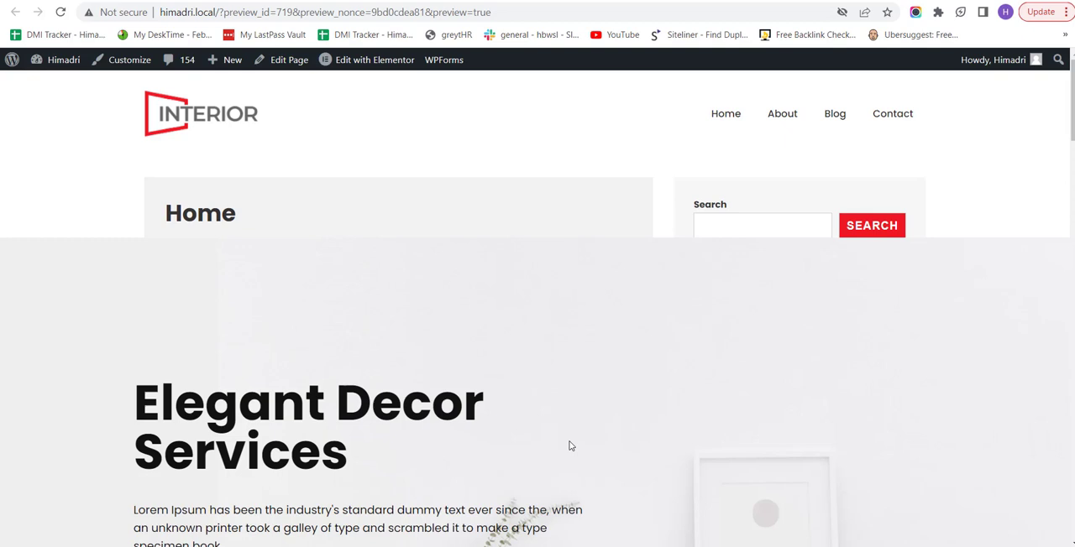
pyautogui.click(374, 60)
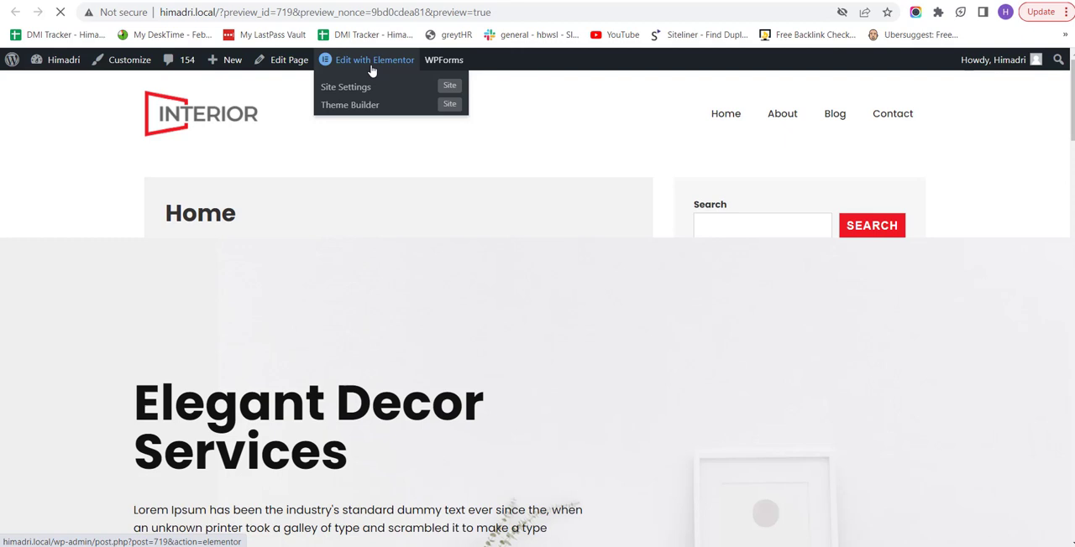
# Open the home page in Elementor and retitle the hero heading 'Stylish Decor Services'
pyautogui.click(374, 60)
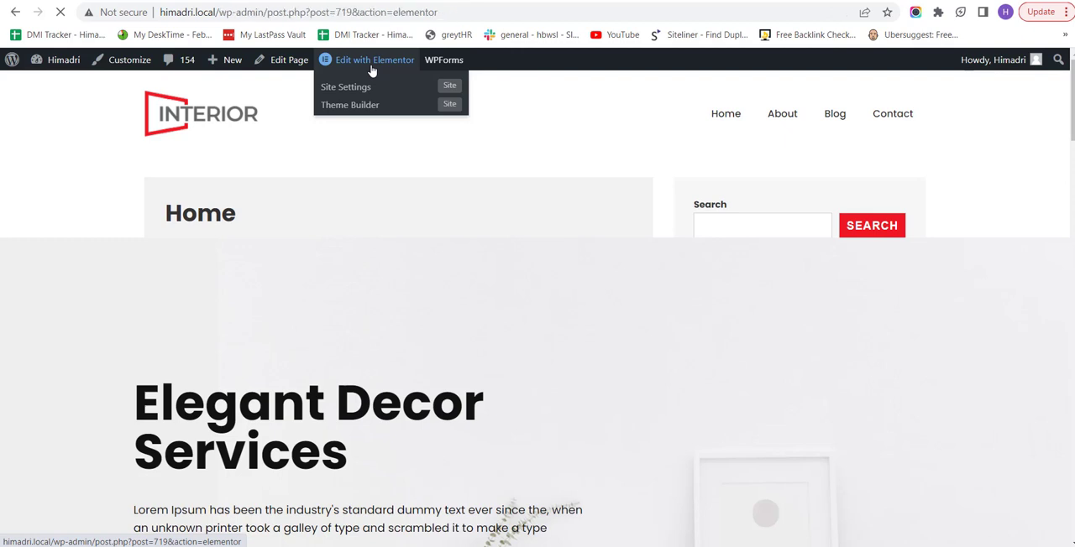
pyautogui.click(373, 59)
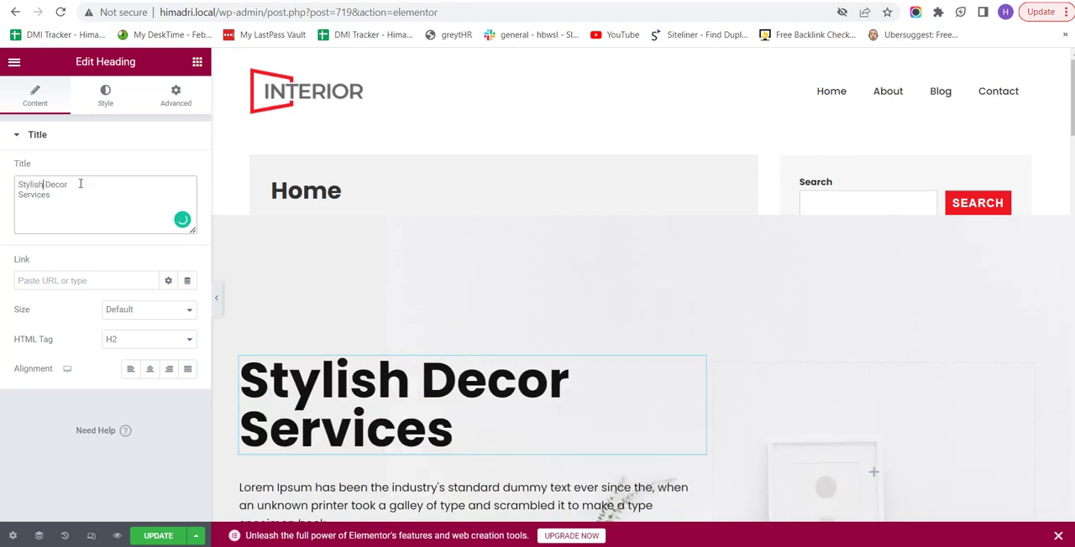
pyautogui.scroll(-3)
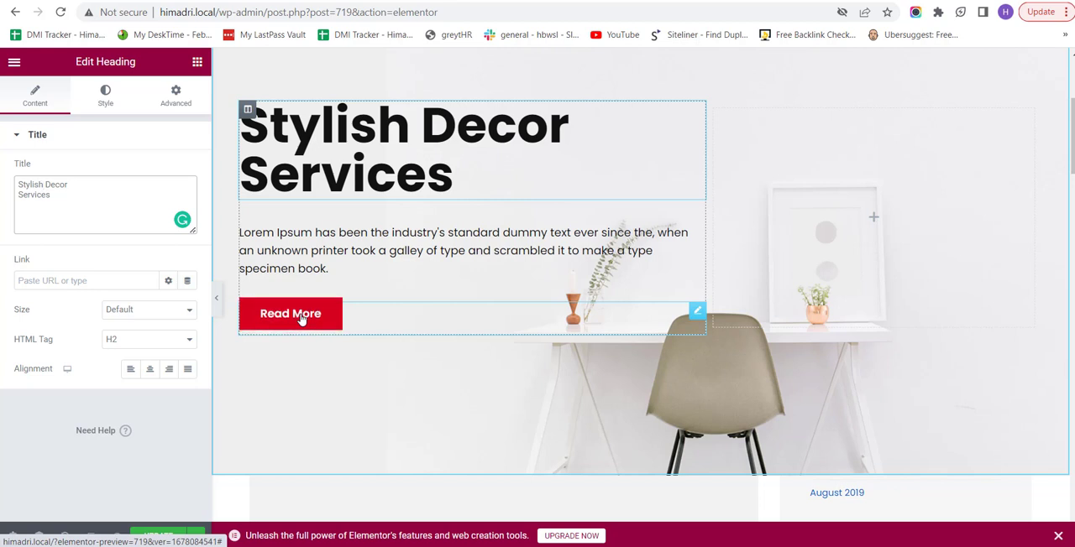
# Change the hero button text to 'Contact Us' and scroll to the Bedroom Renovation image
pyautogui.click(290, 315)
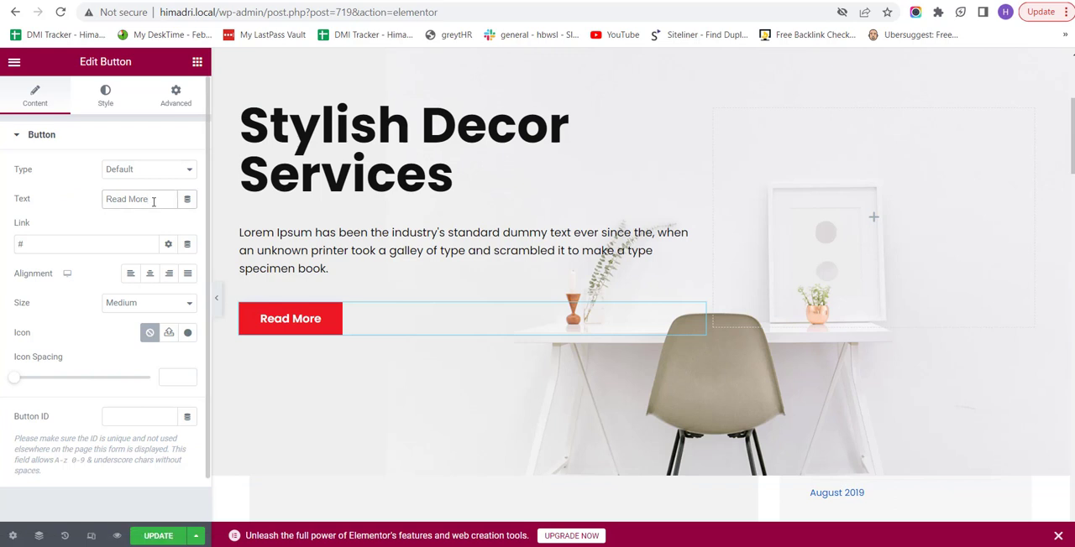
pyautogui.write('Contact Us')
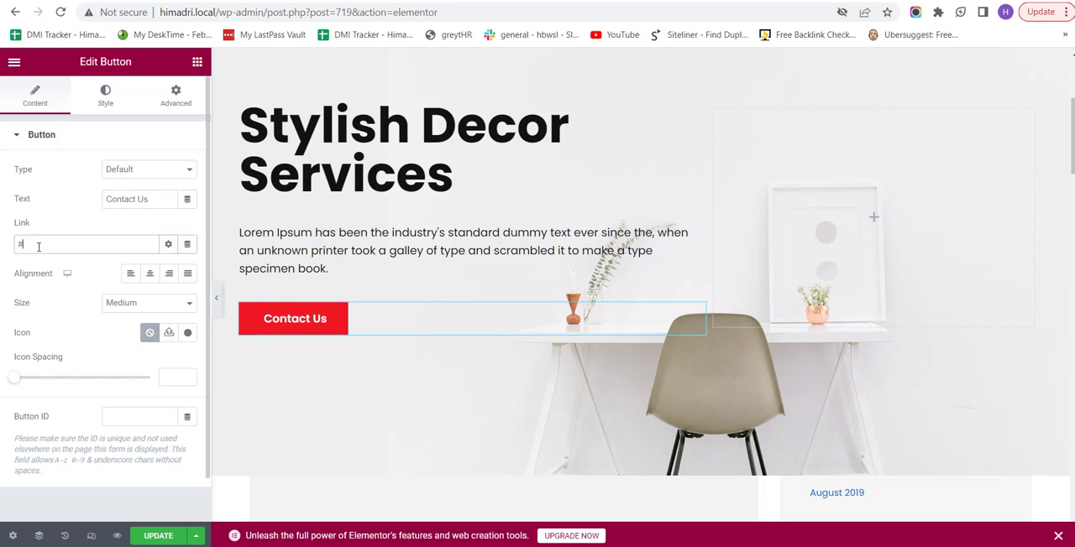
pyautogui.scroll(-3)
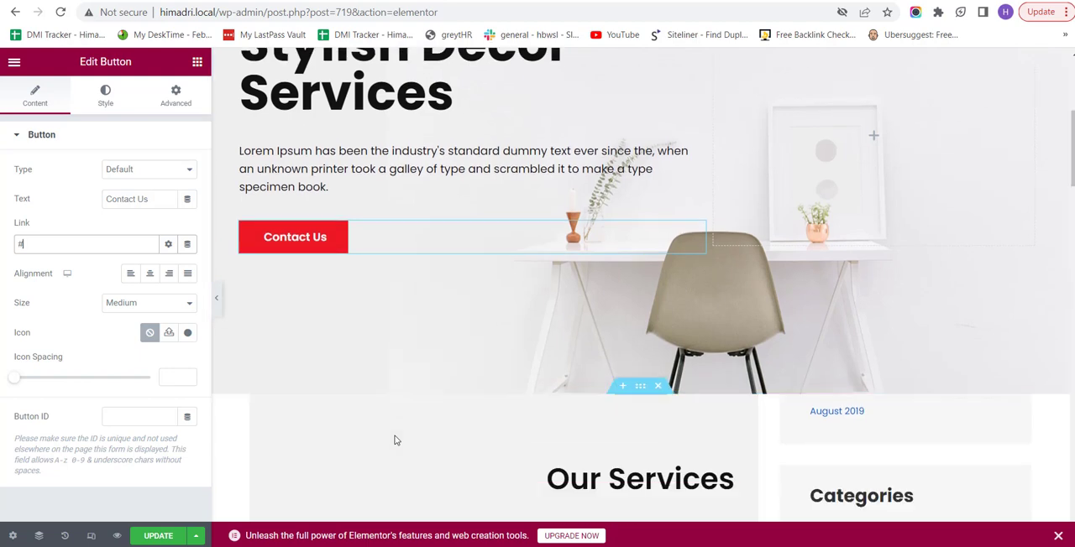
pyautogui.scroll(-3)
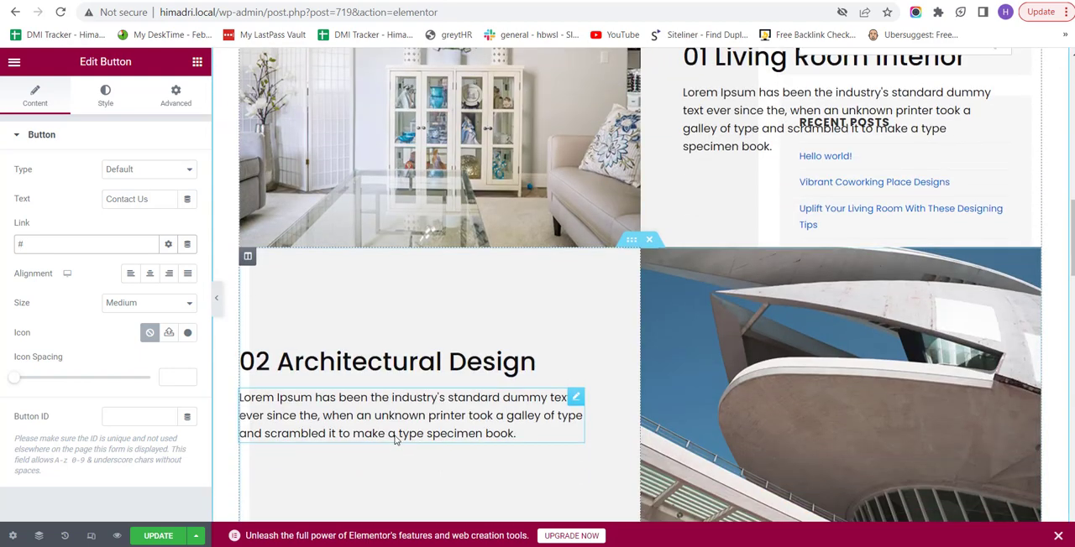
pyautogui.scroll(-3)
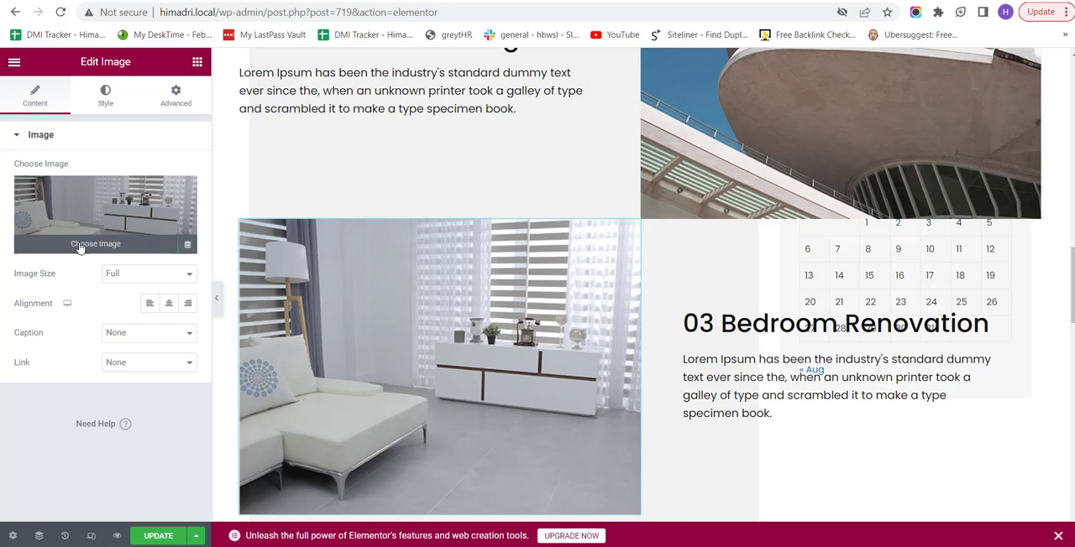
# Replace the Bedroom Renovation image with the dining room photo from the Media Library
pyautogui.click(104, 244)
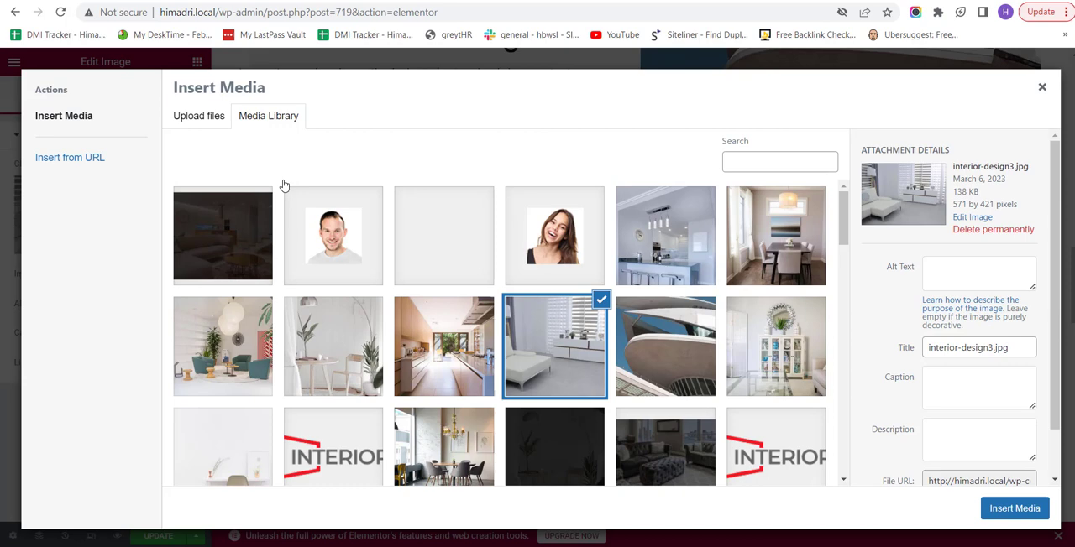
pyautogui.moveTo(203, 128)
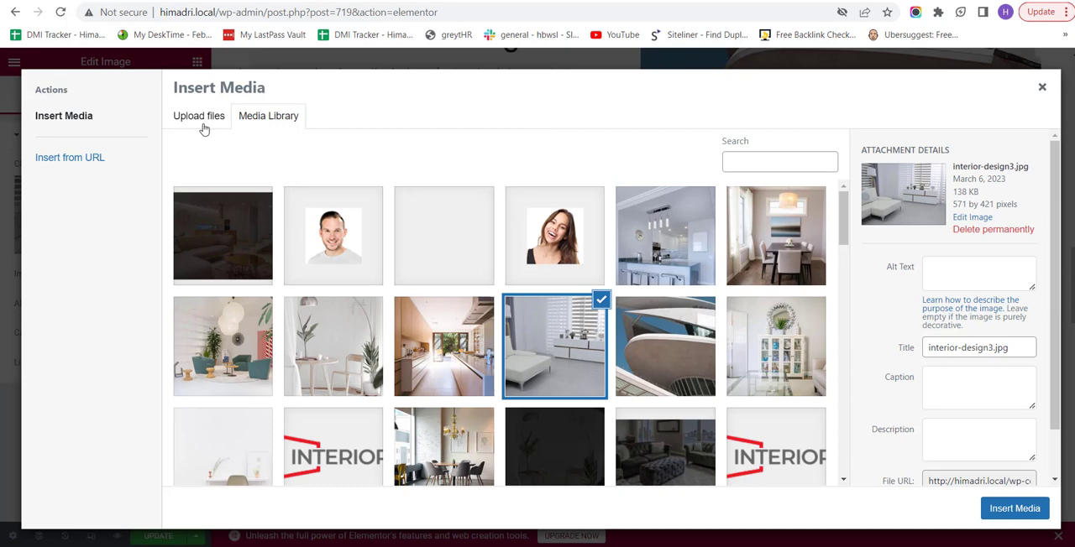
pyautogui.click(198, 116)
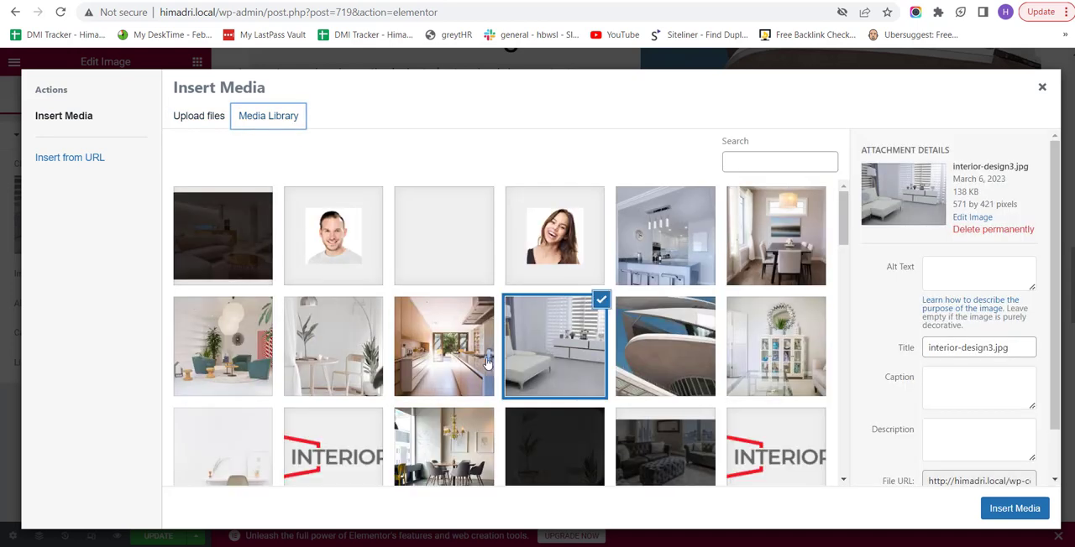
pyautogui.scroll(-3)
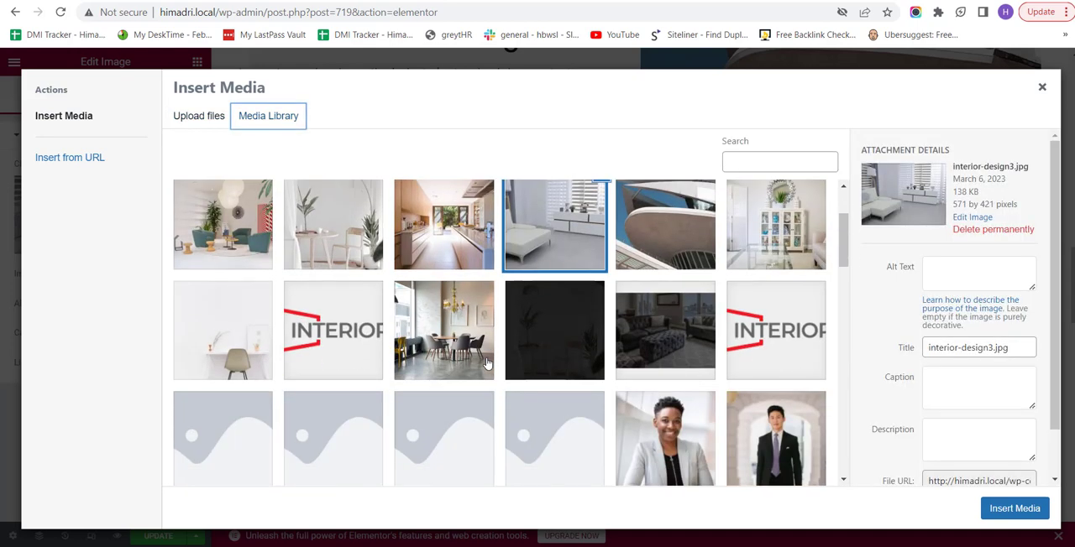
pyautogui.click(444, 330)
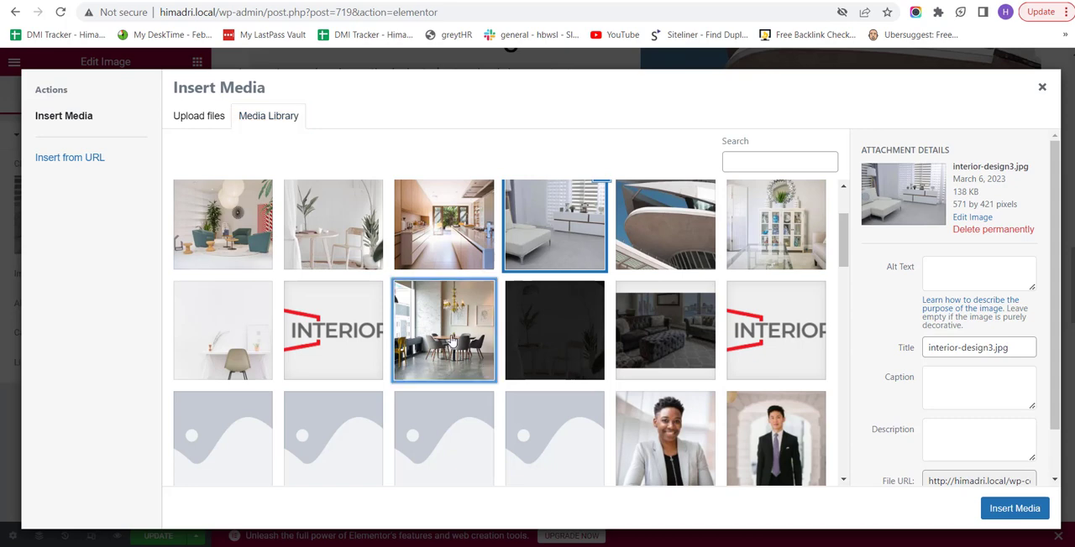
pyautogui.click(443, 330)
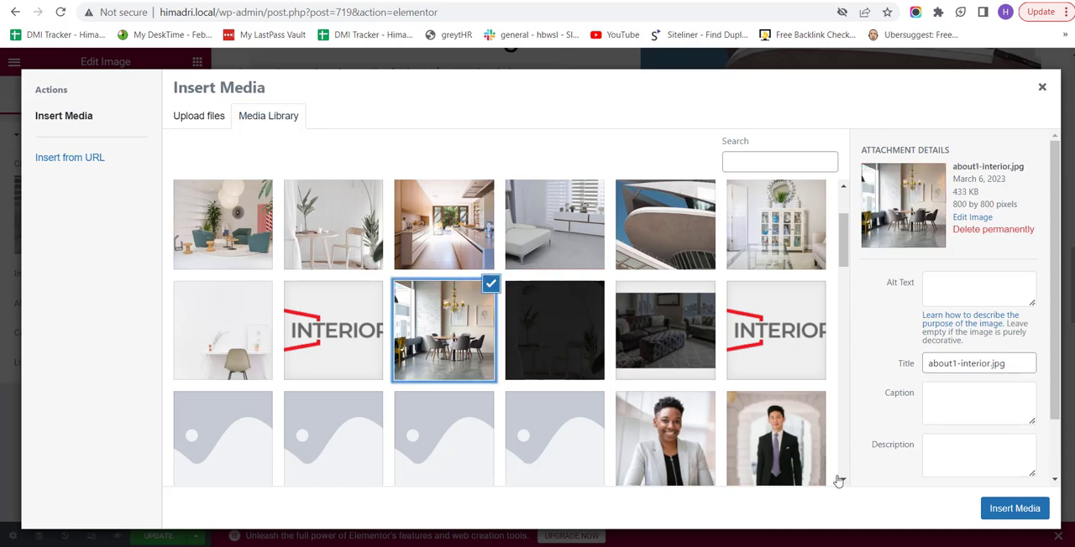
pyautogui.click(1014, 508)
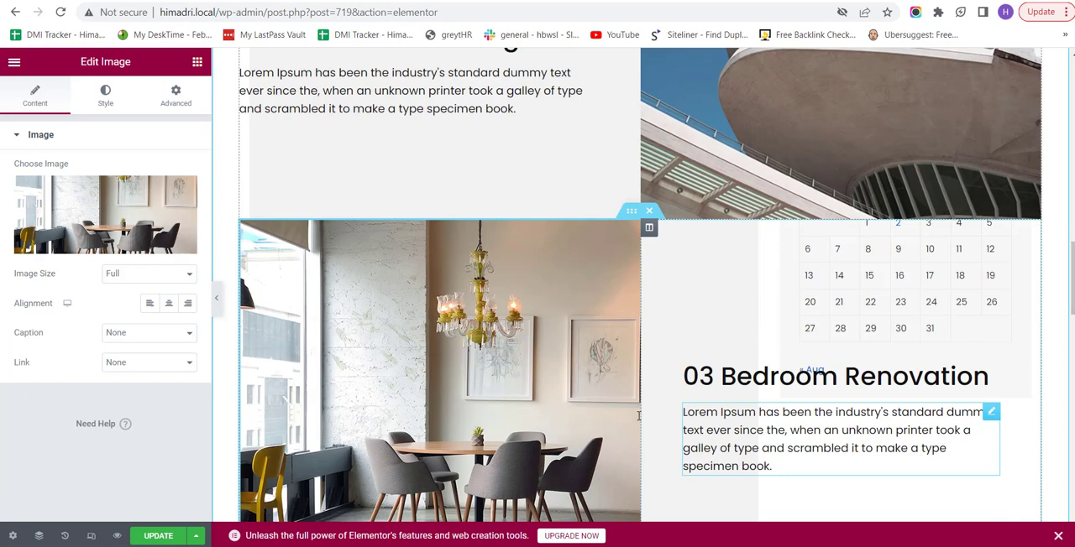
# Review the page down to its footer and save the edits with Update
pyautogui.scroll(-3)
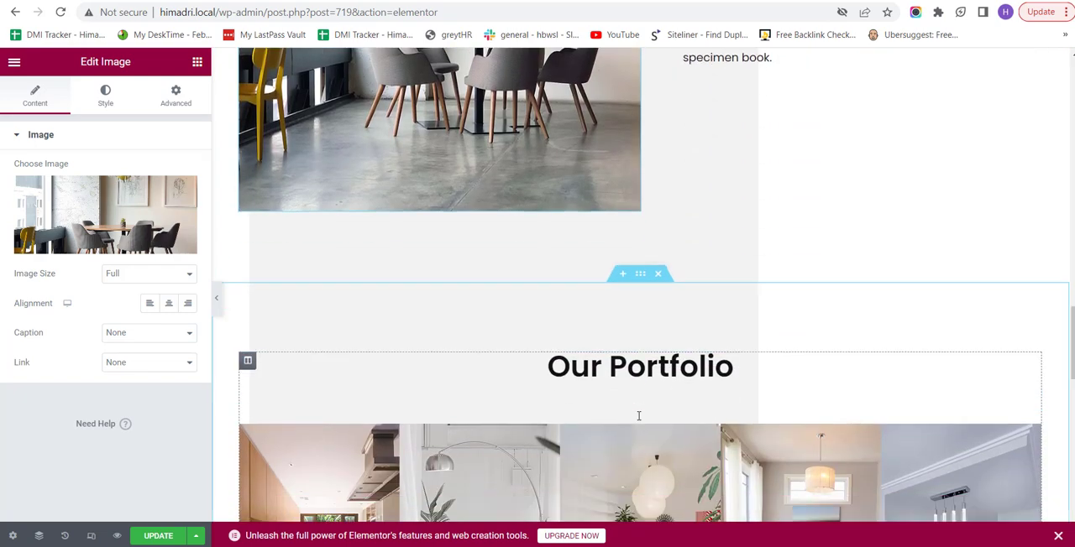
pyautogui.scroll(-3)
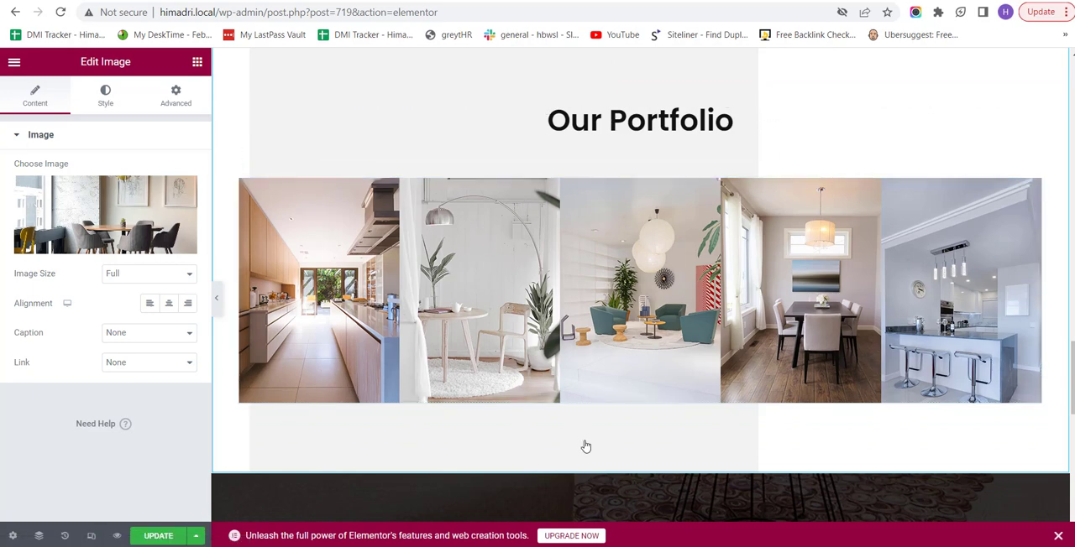
pyautogui.scroll(-3)
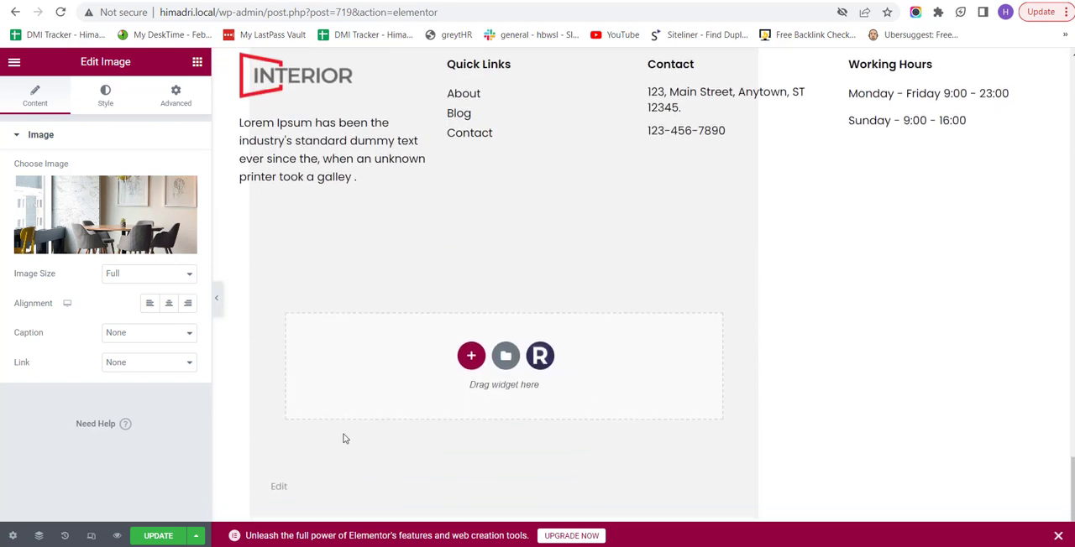
pyautogui.moveTo(254, 450)
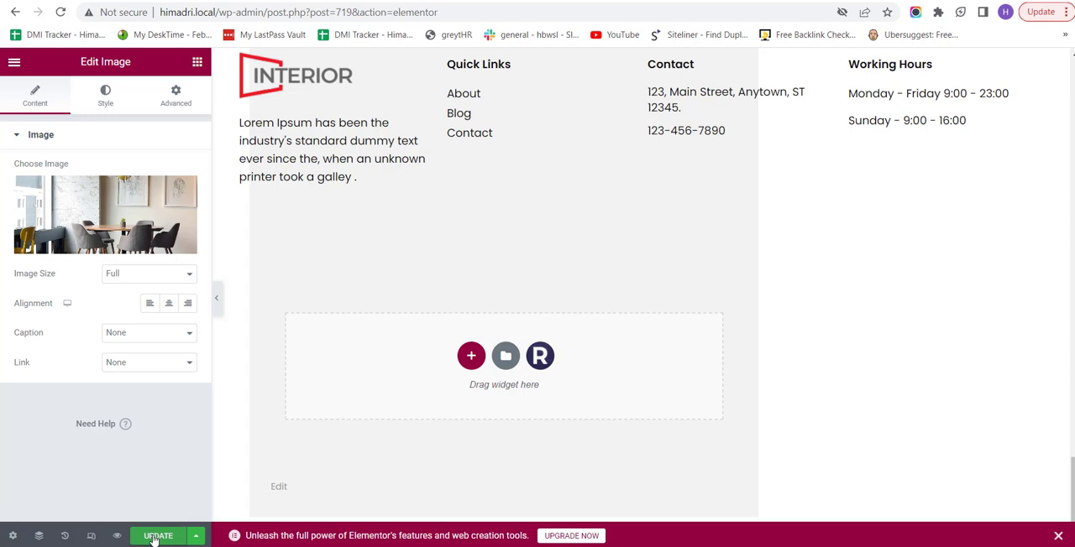
pyautogui.click(158, 536)
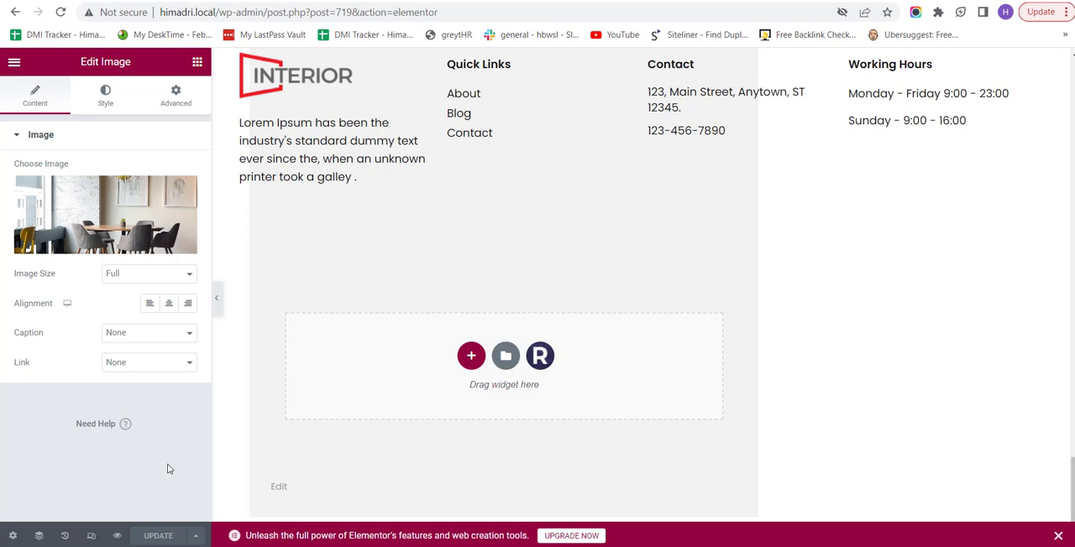
pyautogui.moveTo(116, 536)
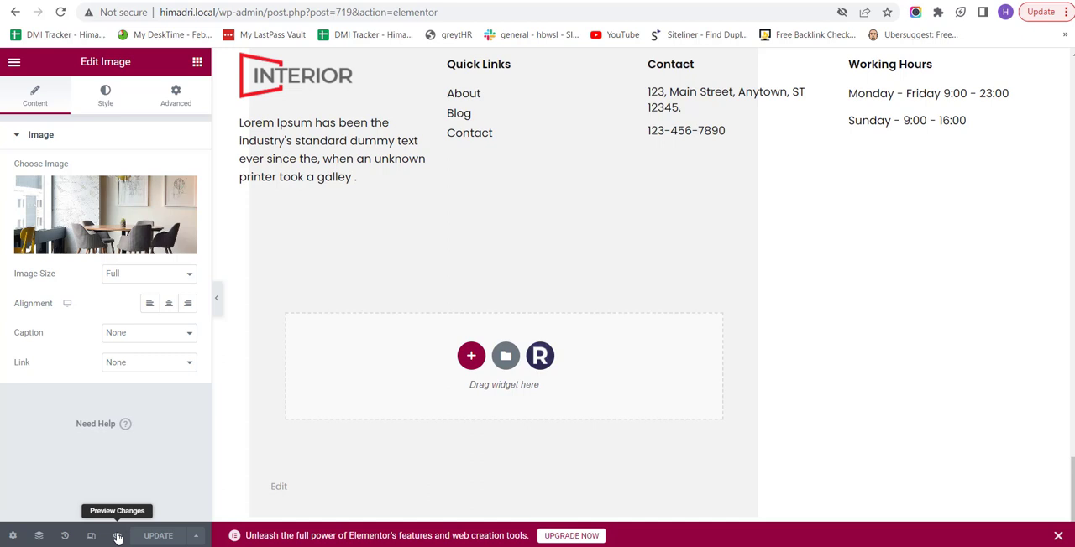
# Preview the saved home page live and scroll through its sections
pyautogui.click(118, 536)
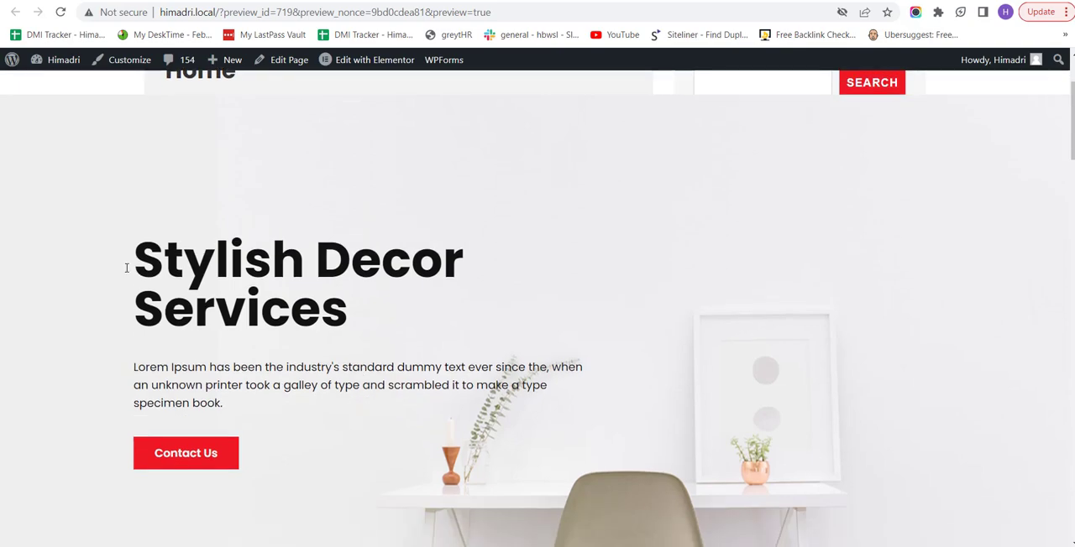
pyautogui.scroll(-3)
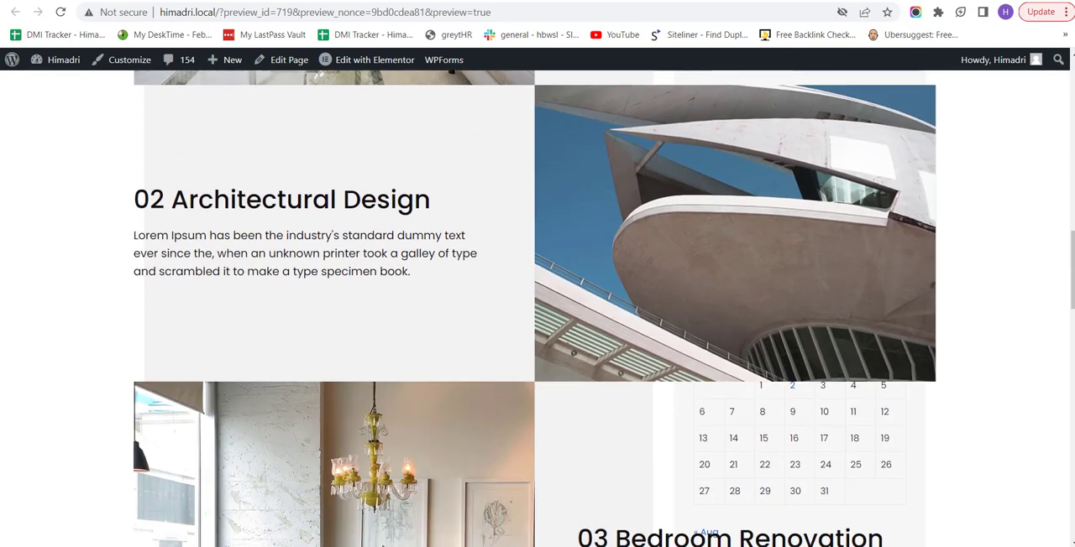
pyautogui.scroll(-3)
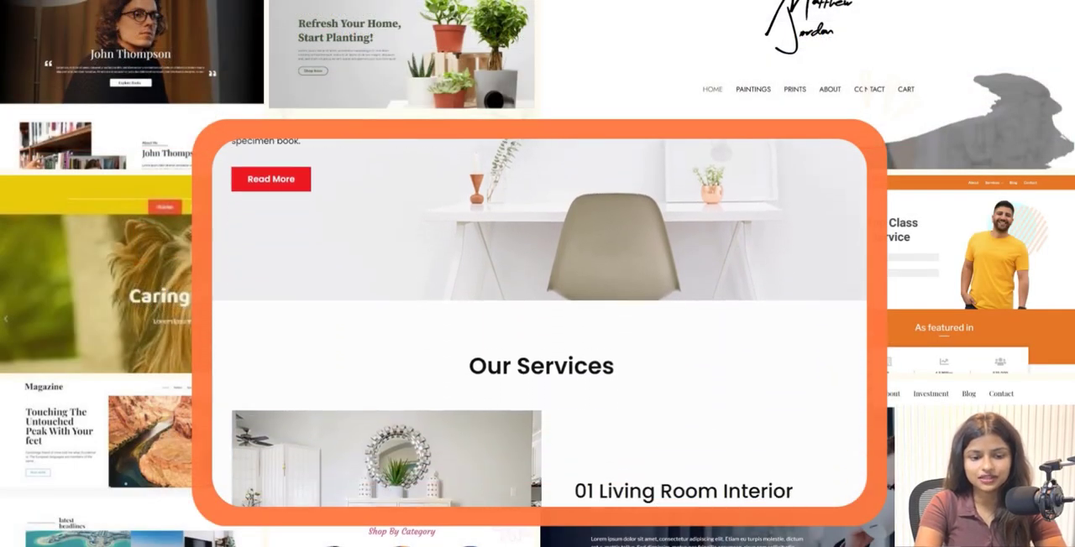
pyautogui.scroll(-3)
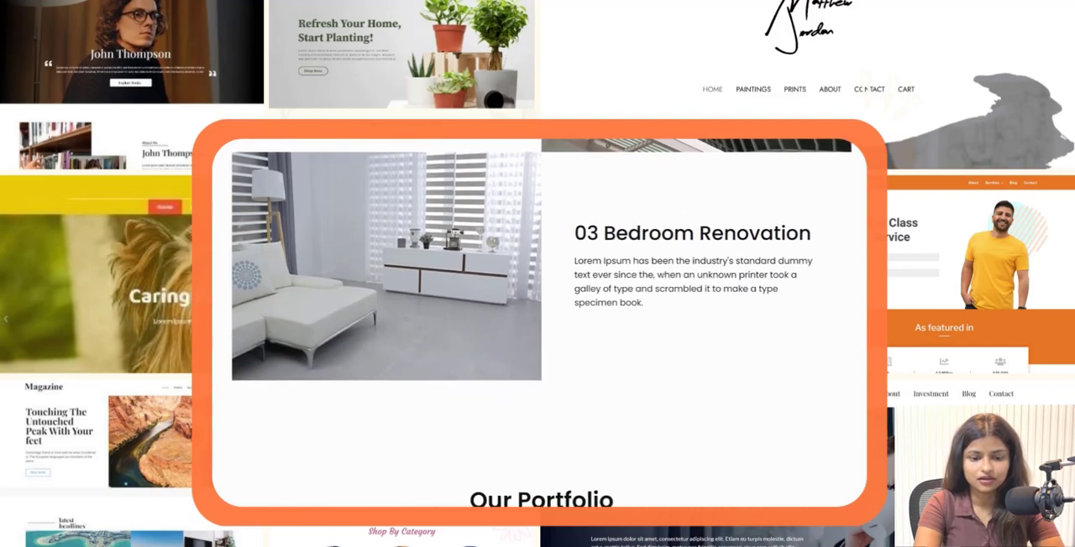
pyautogui.scroll(-3)
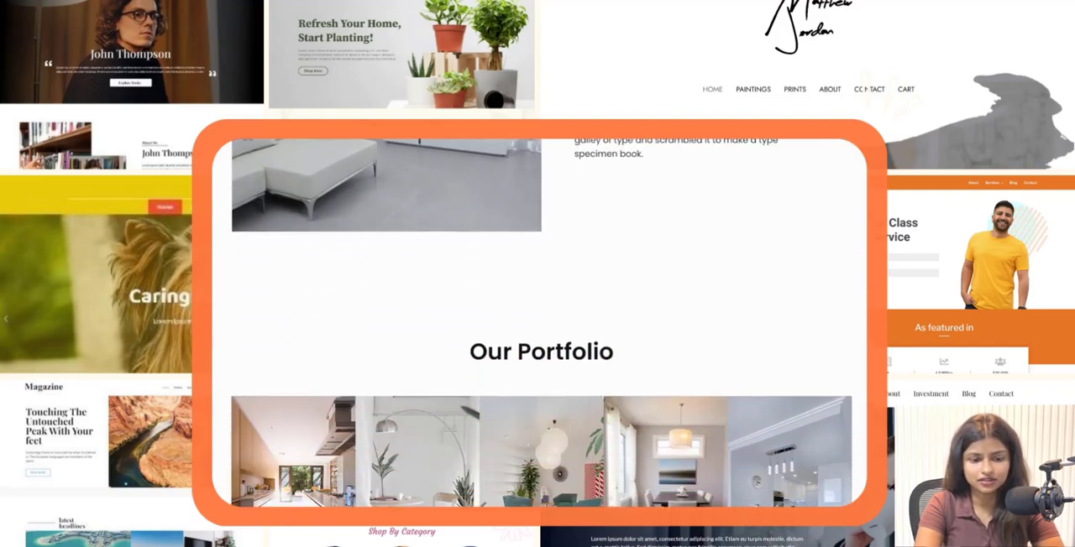